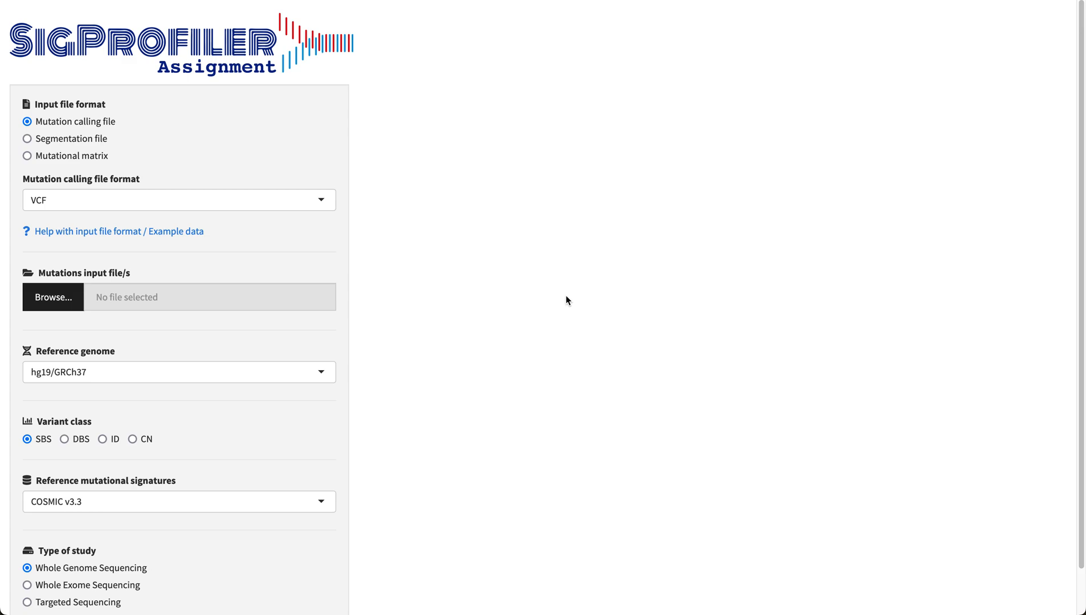
mouse_move(443, 275)
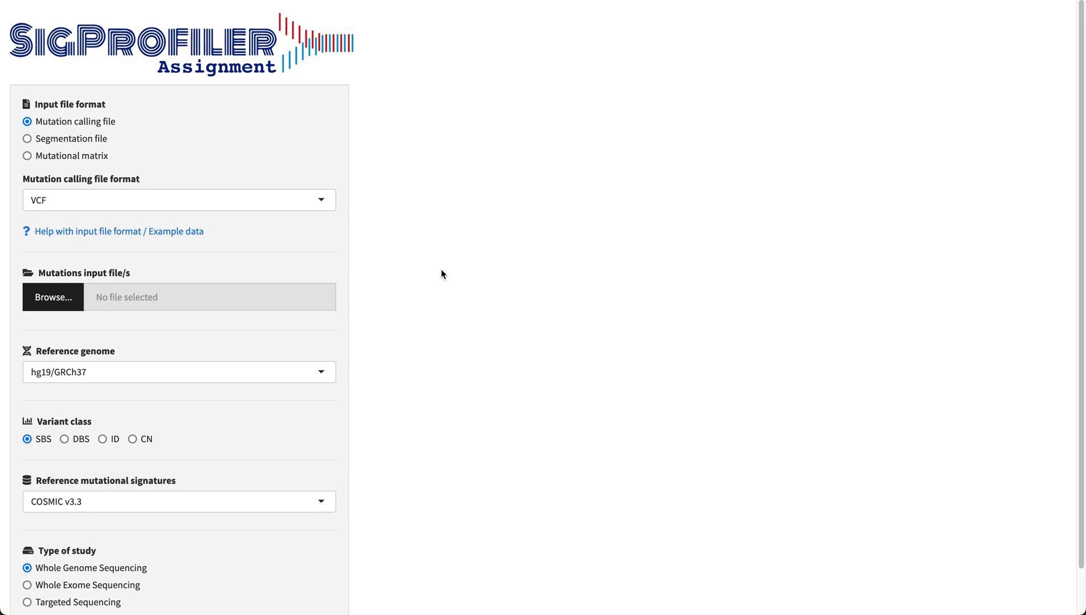
mouse_move(90, 123)
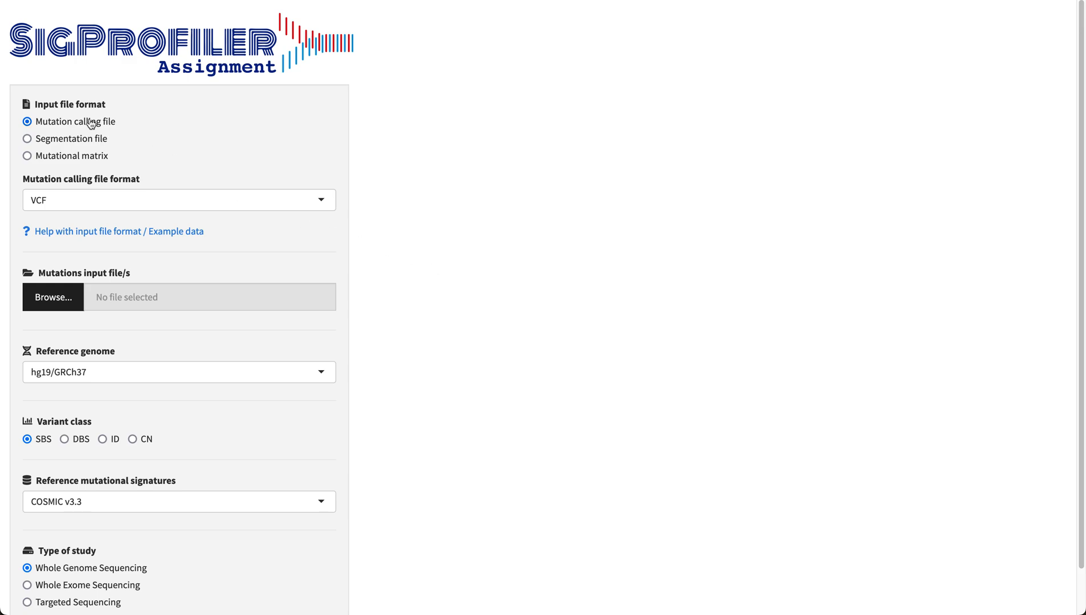
Try segmentation file and mutational matrix inputs, return to mutation calling file, and list its formats VCF, TXT, MAF
left_click(27, 138)
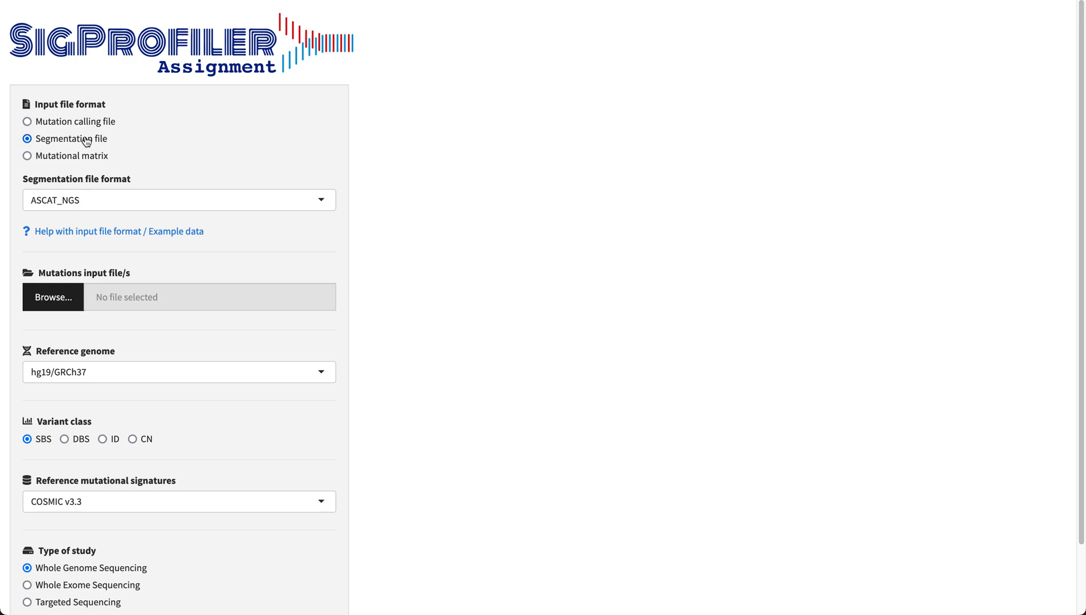
left_click(27, 155)
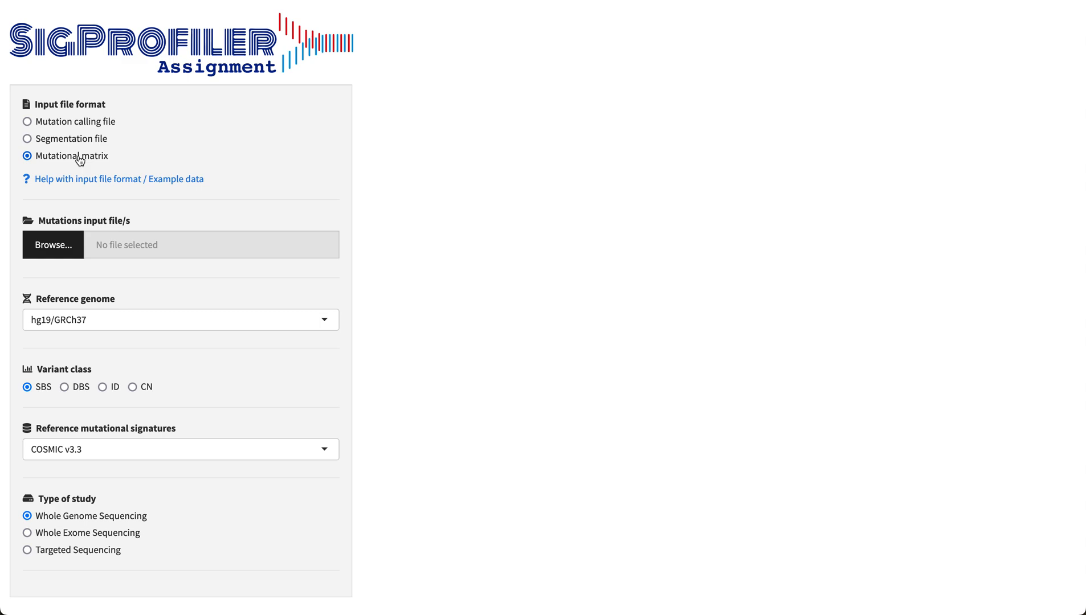
left_click(27, 121)
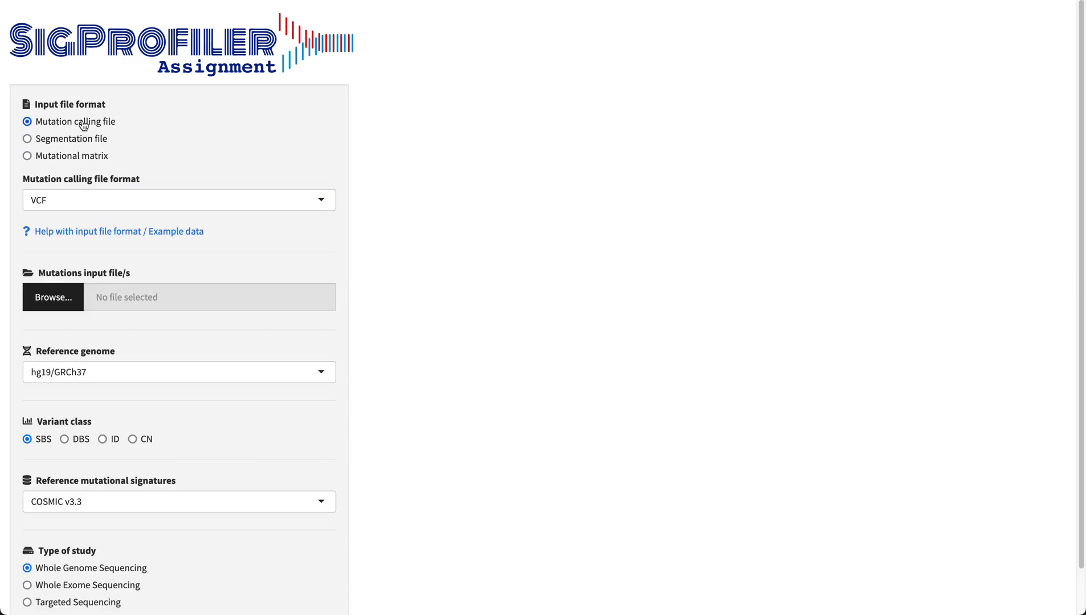
left_click(179, 200)
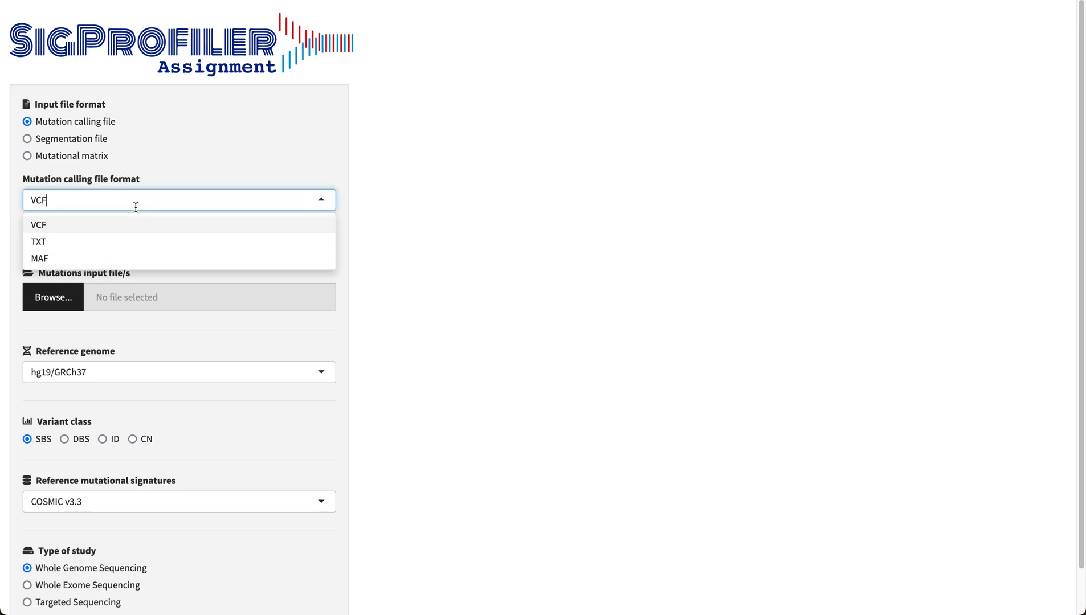
mouse_move(133, 229)
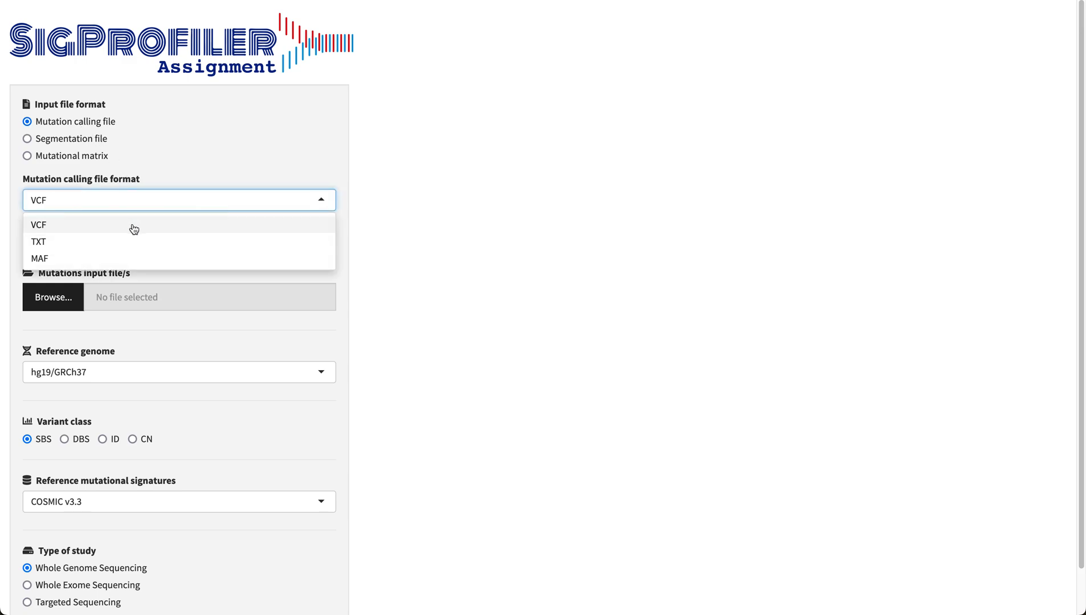
mouse_move(129, 240)
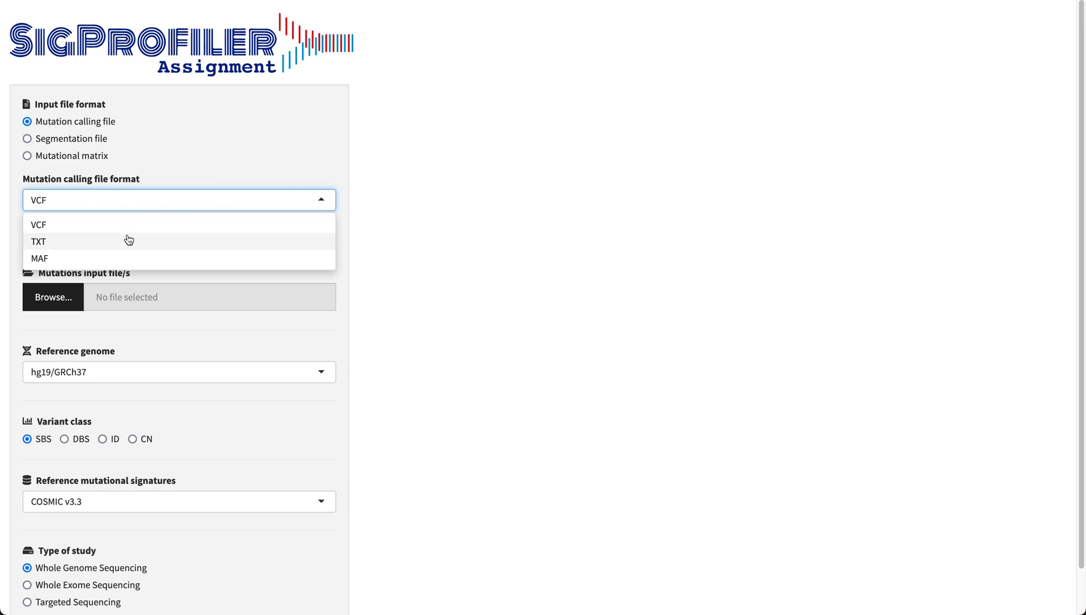
mouse_move(229, 170)
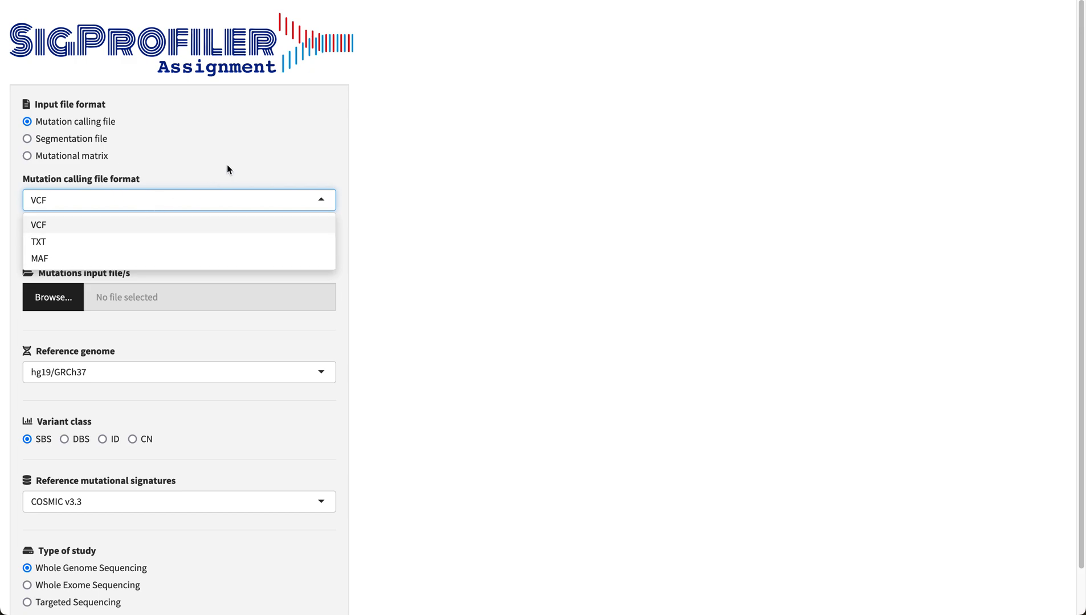
left_click(39, 225)
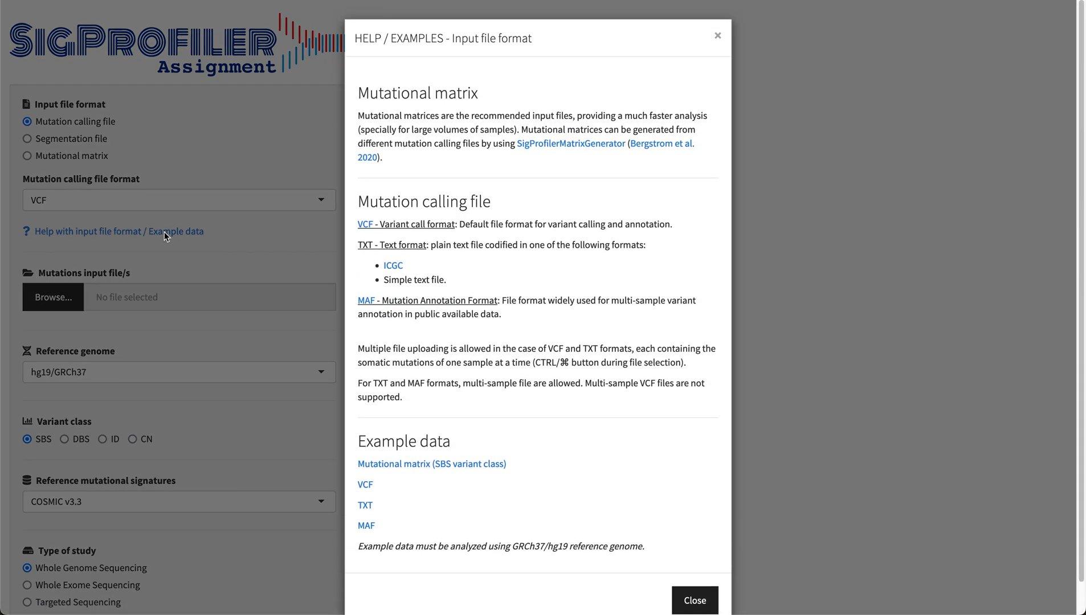
mouse_move(639, 265)
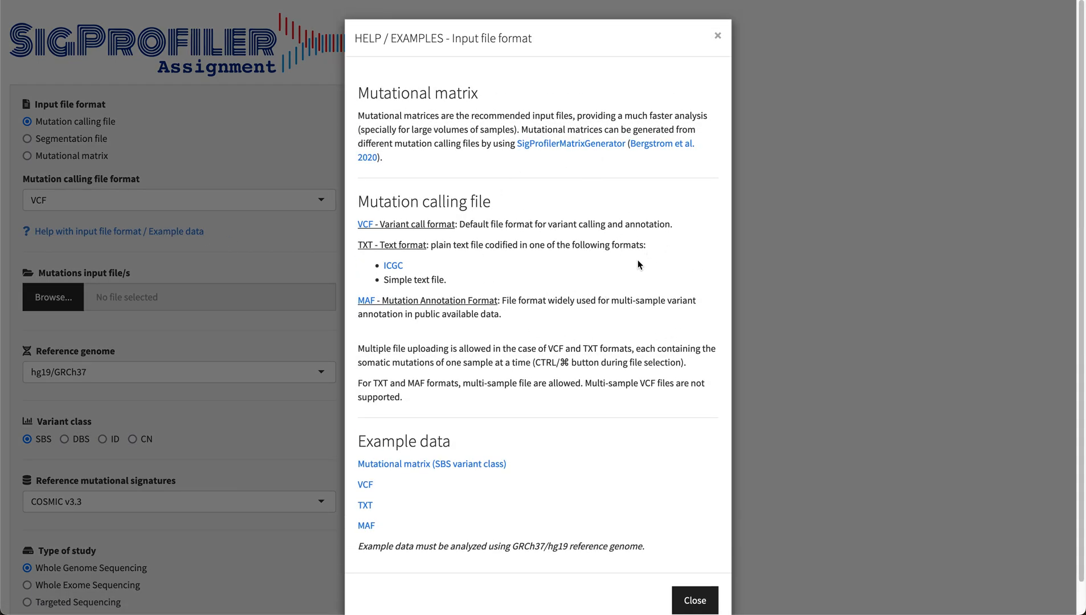
left_click(694, 601)
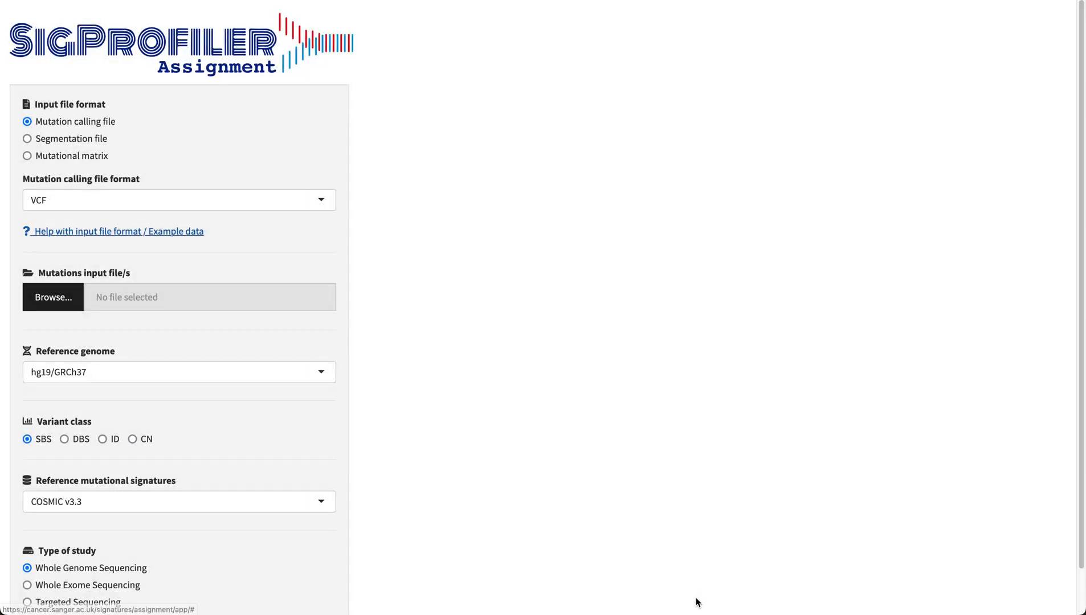
mouse_move(53, 296)
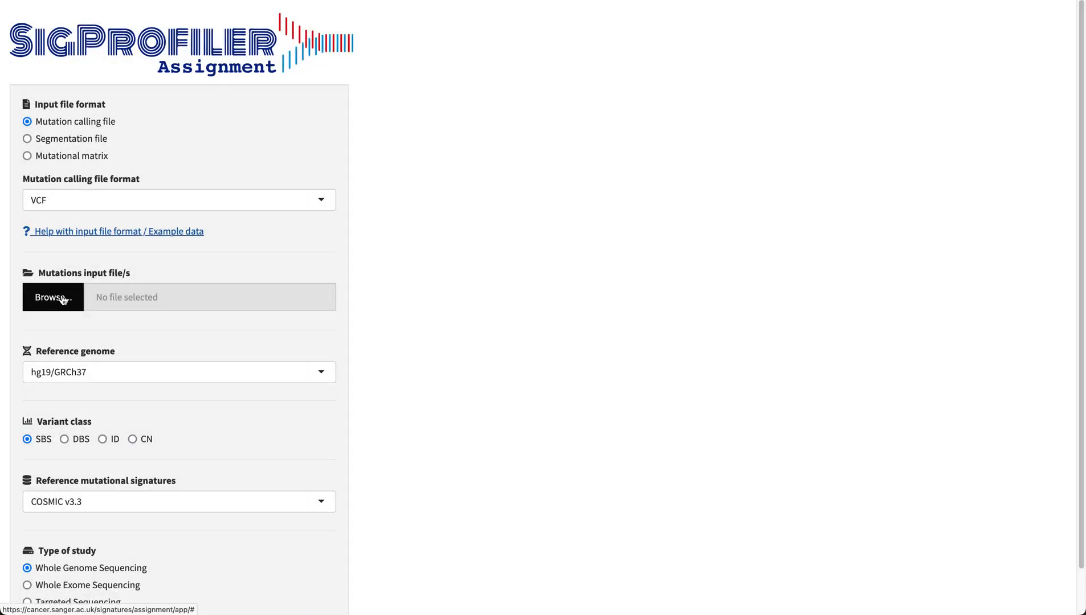
Upload PD4120a.vcf, PD4107a.vcf, PD3945a.vcf and PD4115a.vcf as the mutation input
left_click(52, 297)
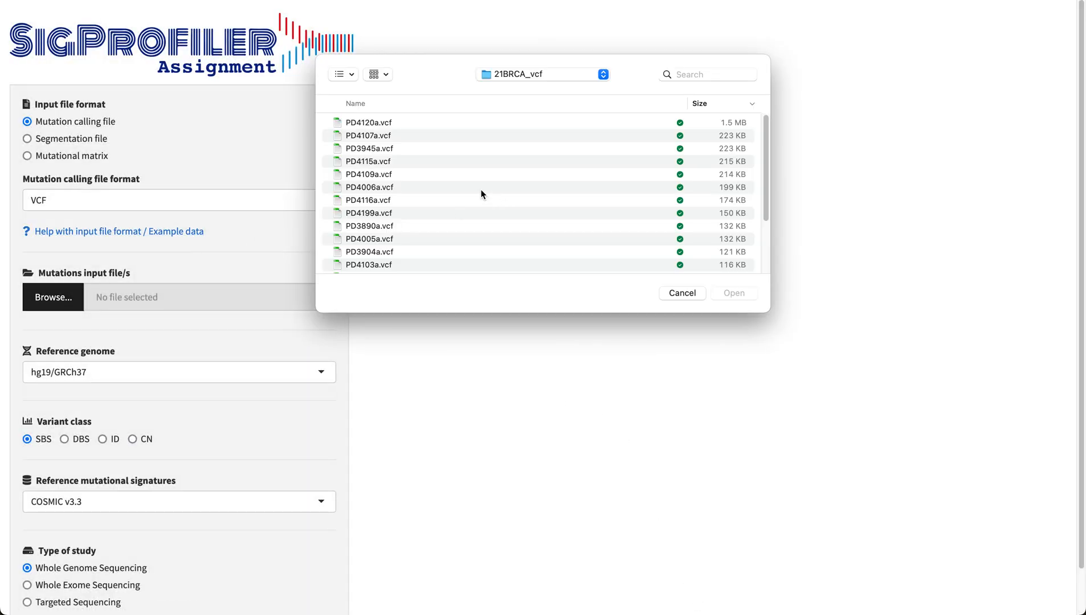
left_click(368, 123)
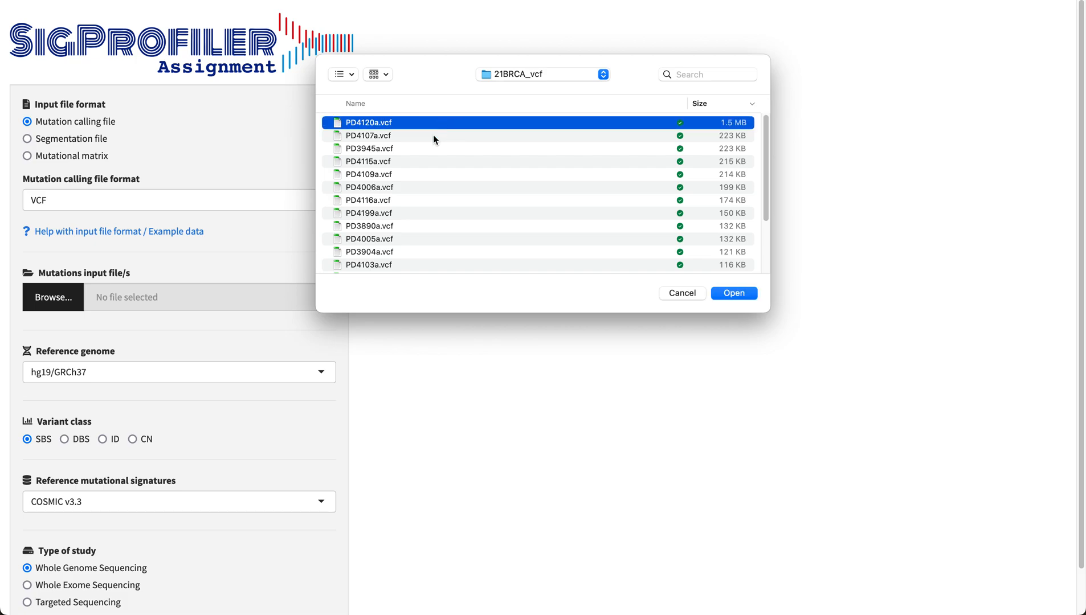
left_click(369, 161)
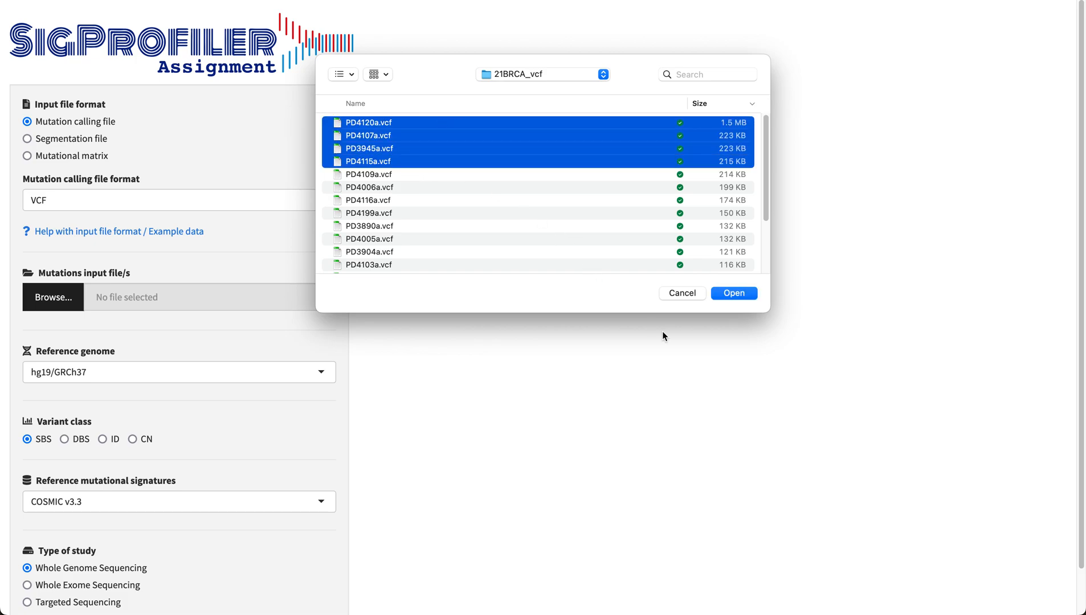
left_click(734, 293)
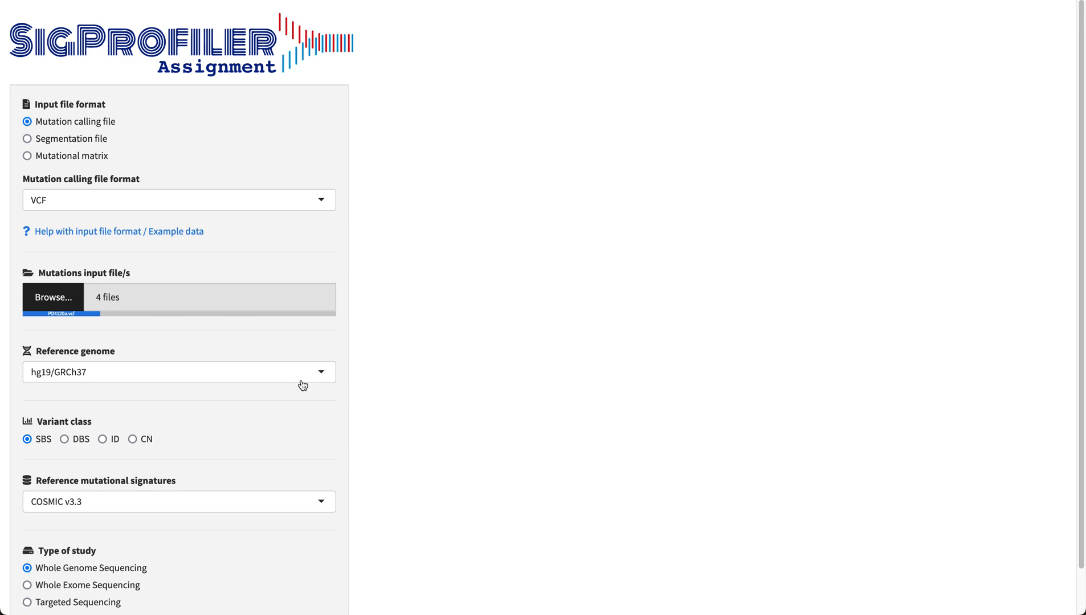
mouse_move(194, 403)
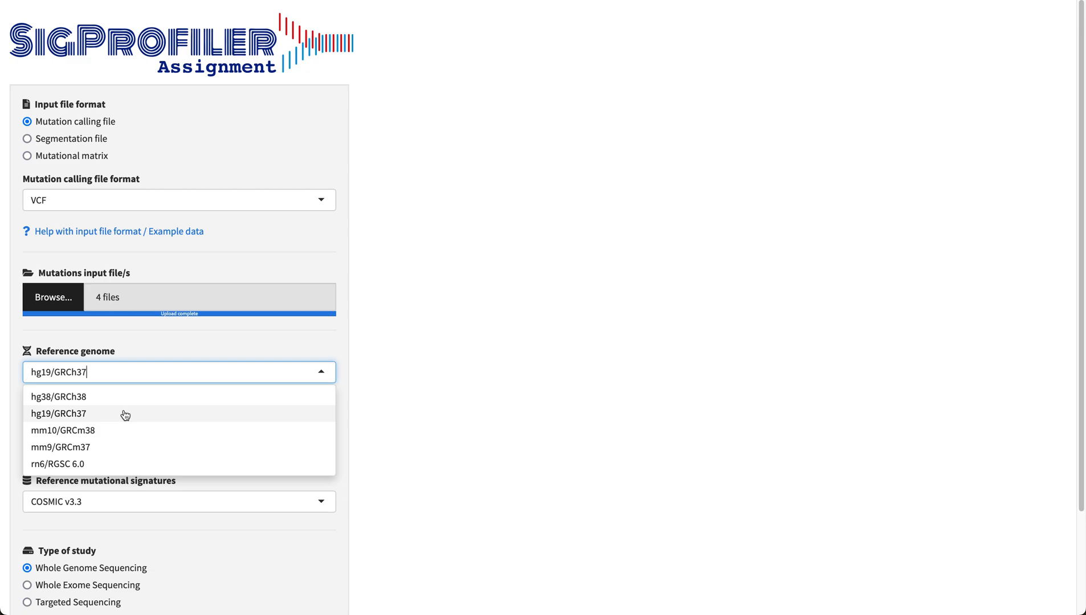
Keep hg19/GRCh37 as reference genome and list the COSMIC signature versions v3.3–v1
left_click(59, 413)
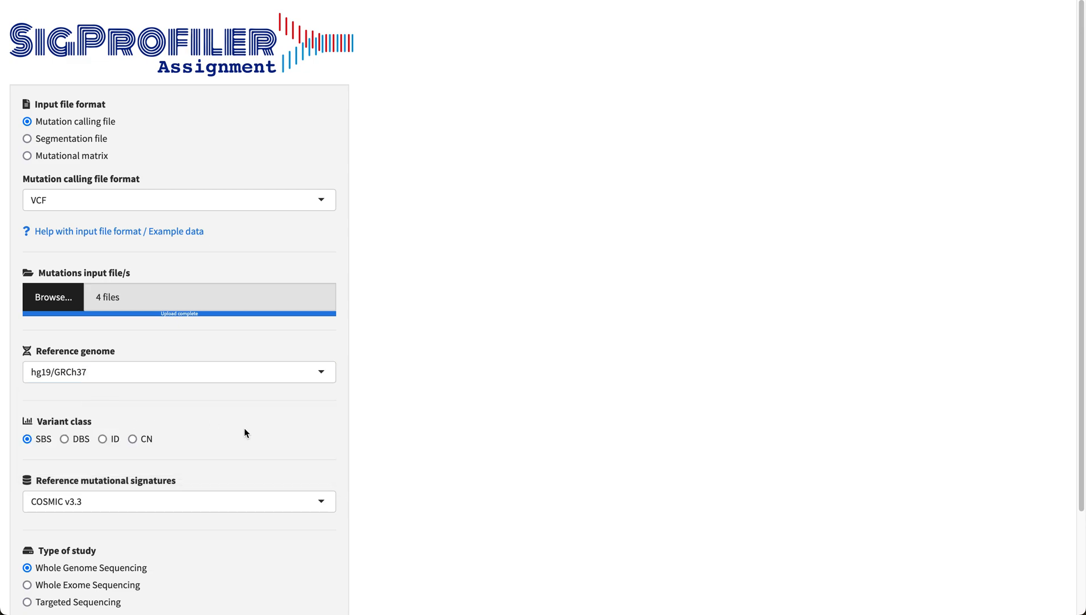
scroll("down", 3)
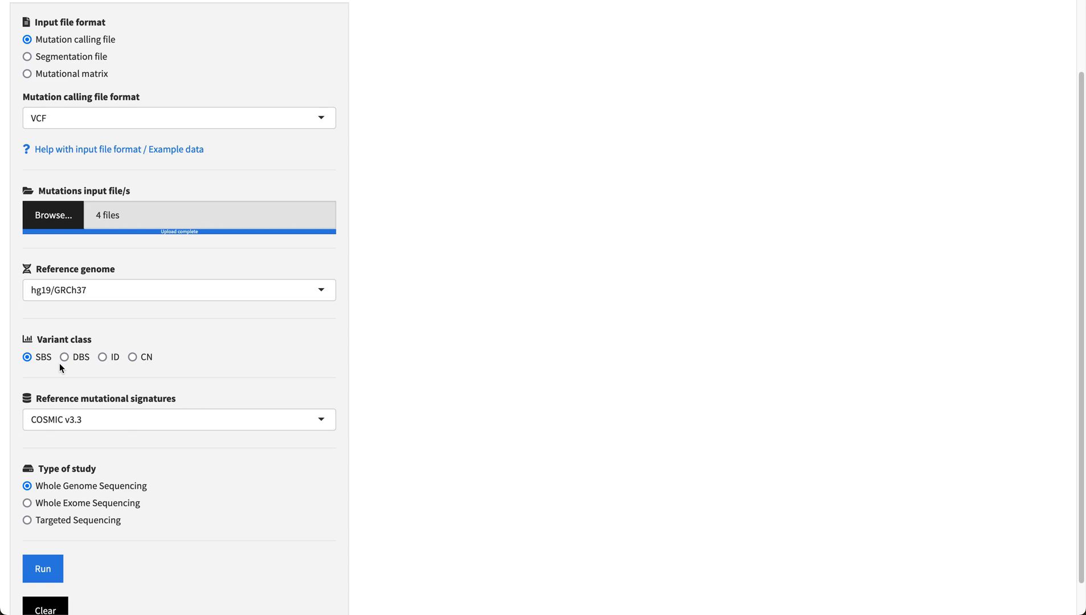
mouse_move(84, 378)
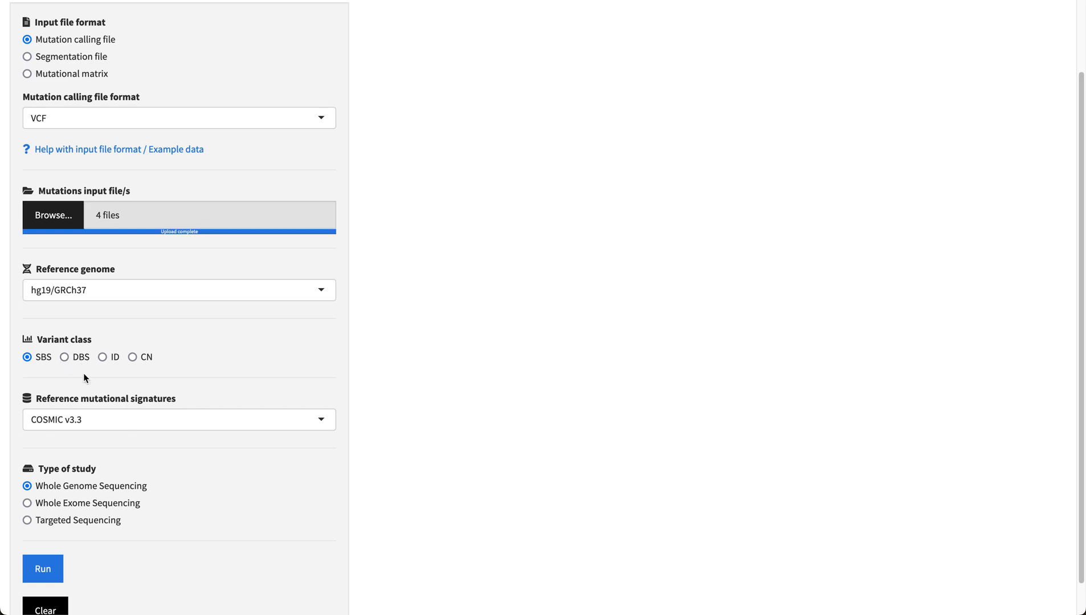
mouse_move(151, 368)
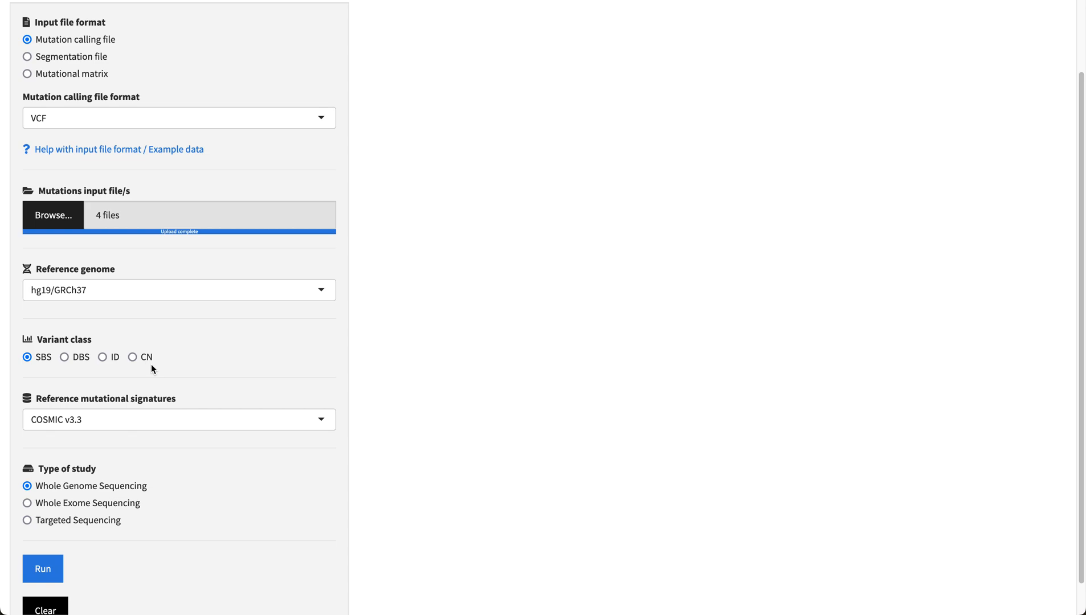
mouse_move(151, 438)
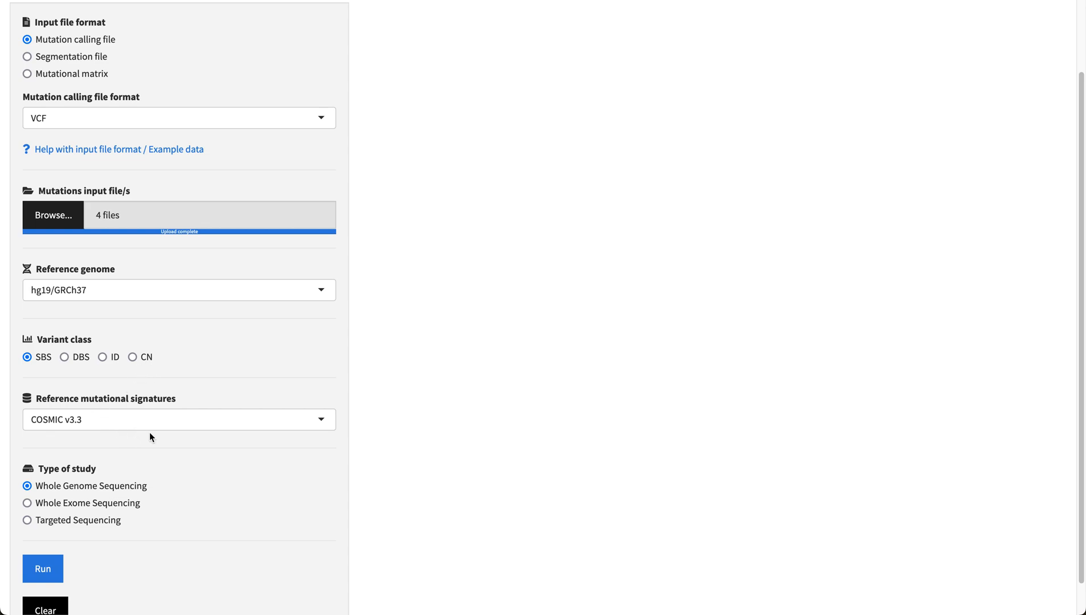
left_click(179, 420)
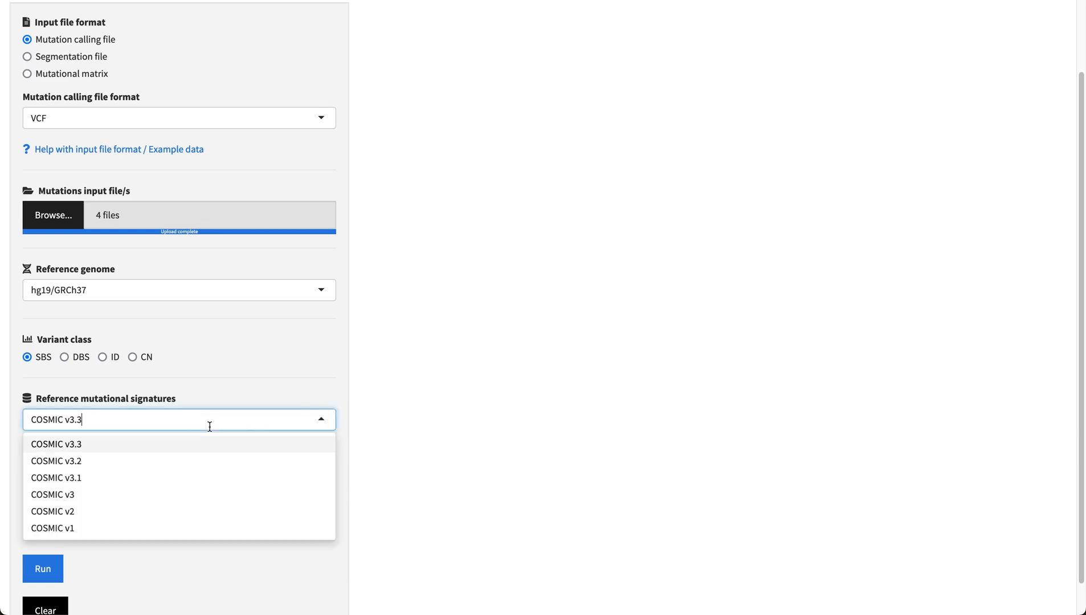
mouse_move(160, 457)
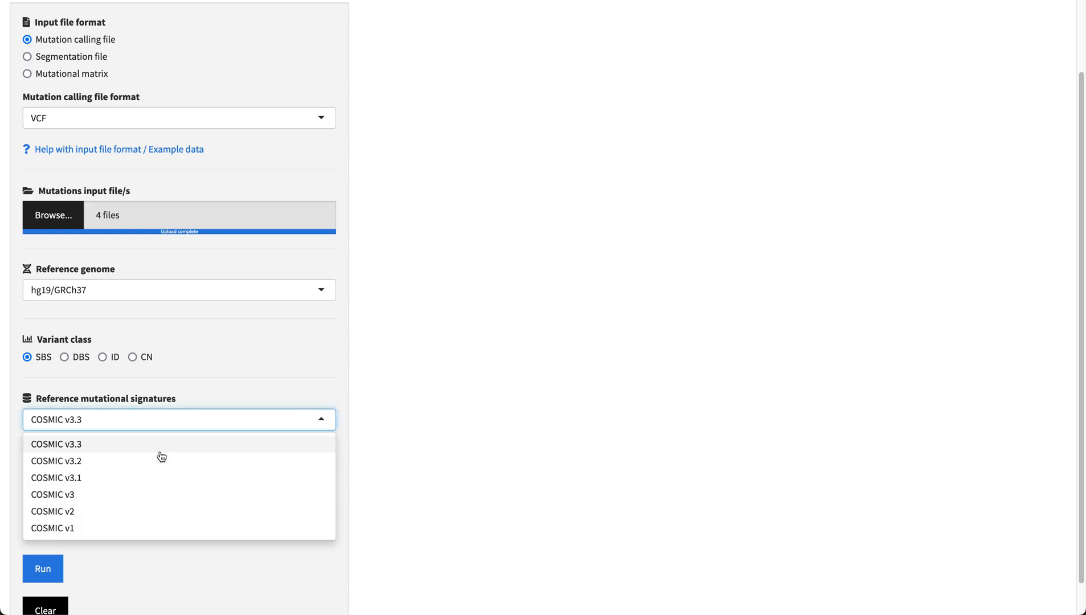
mouse_move(92, 448)
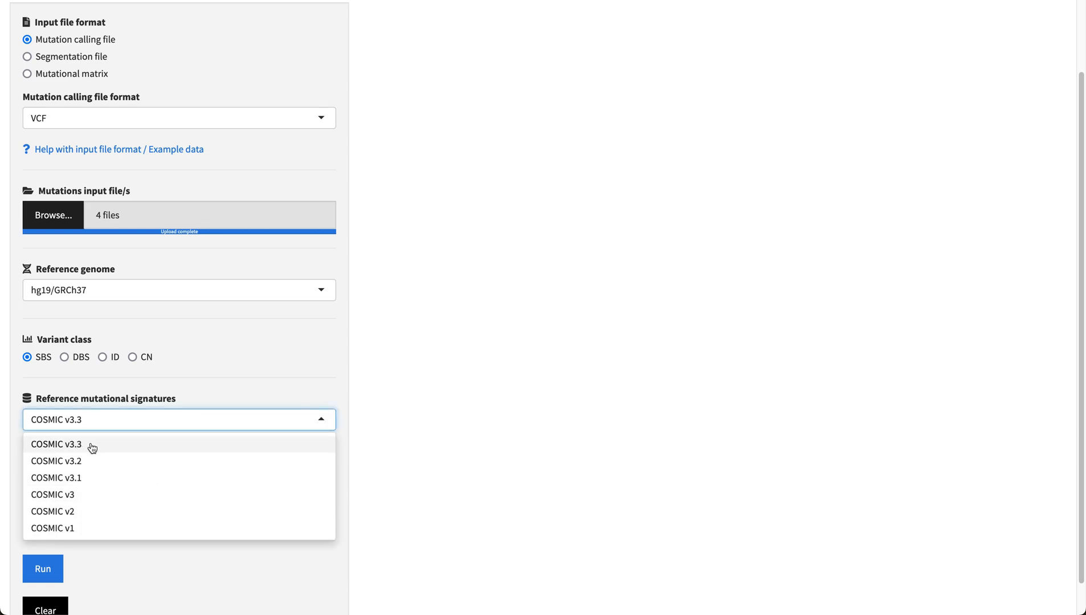
Keep COSMIC v3.3 signatures and try whole exome then targeted sequencing as the study type
left_click(56, 445)
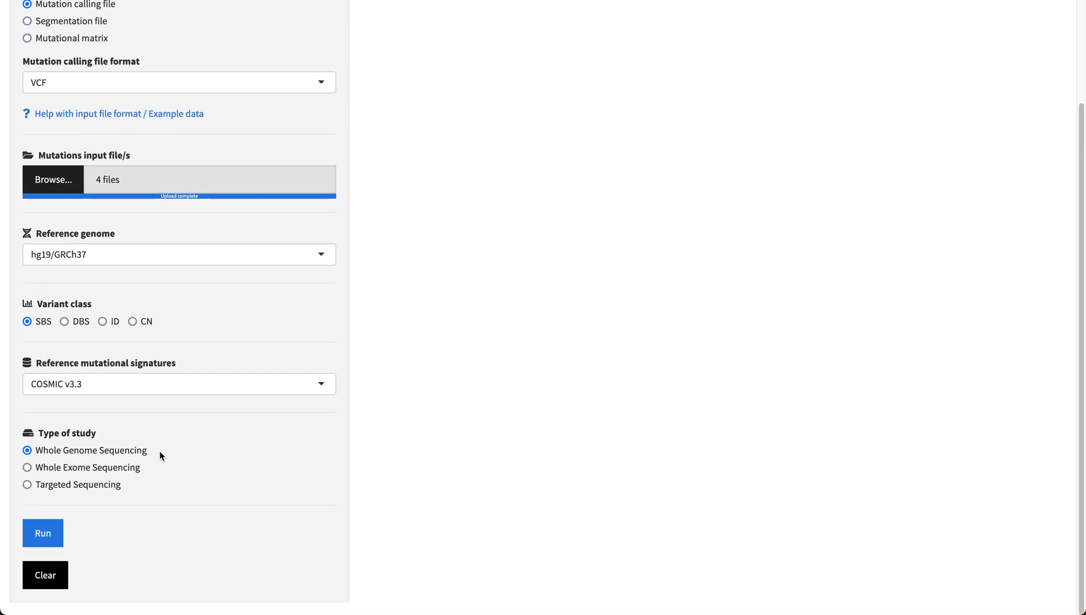
mouse_move(119, 461)
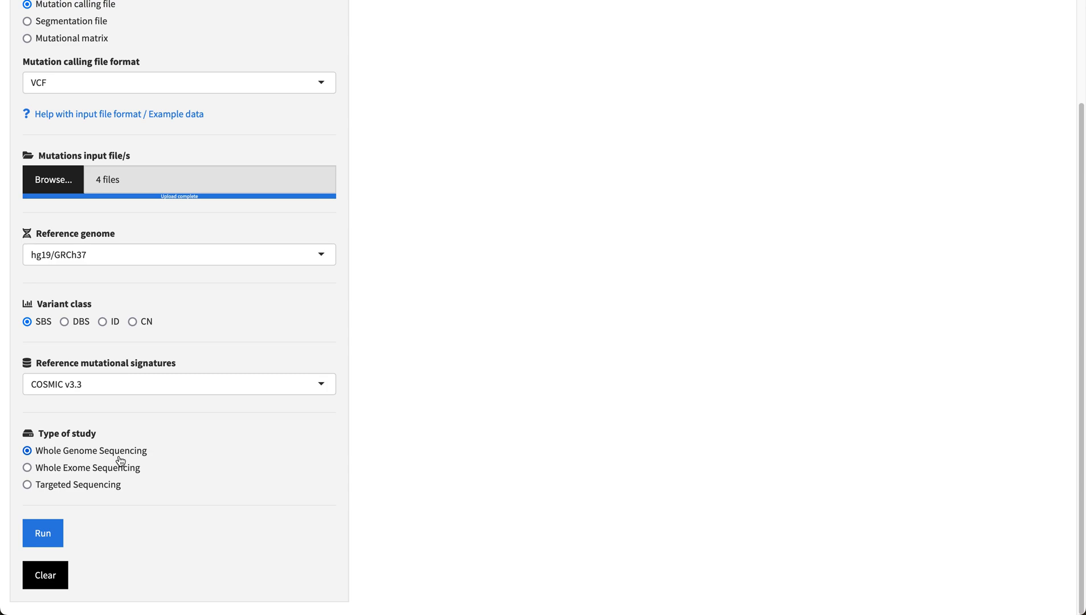
left_click(26, 467)
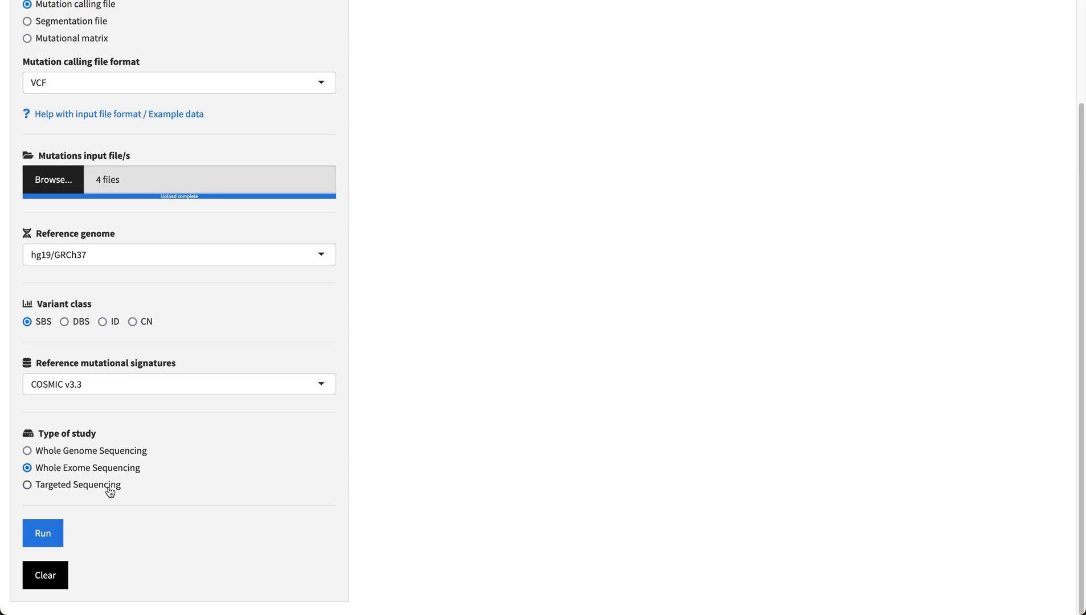
left_click(27, 485)
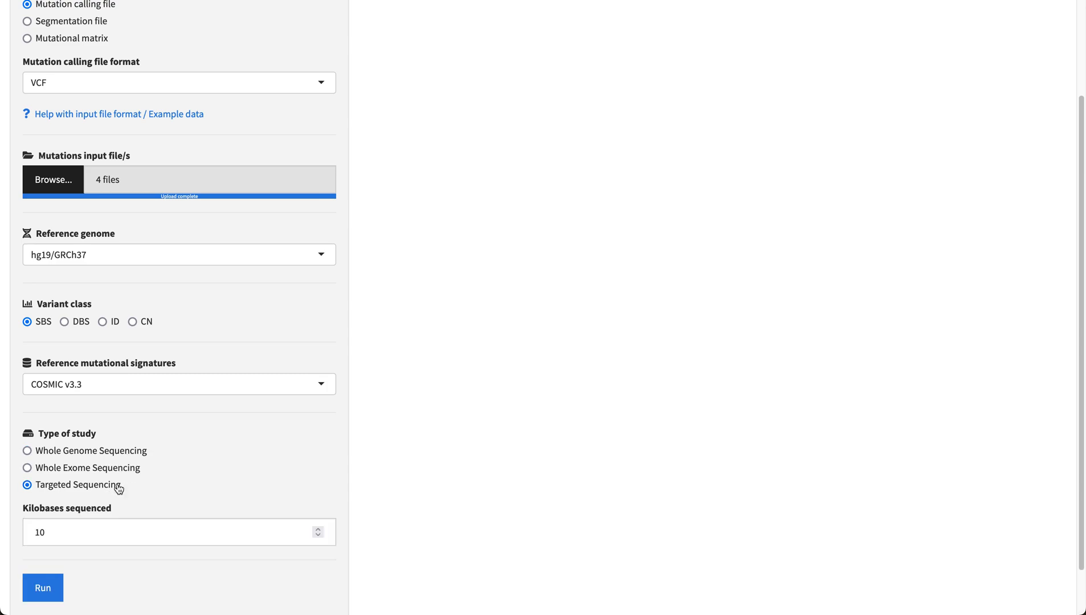
mouse_move(64, 551)
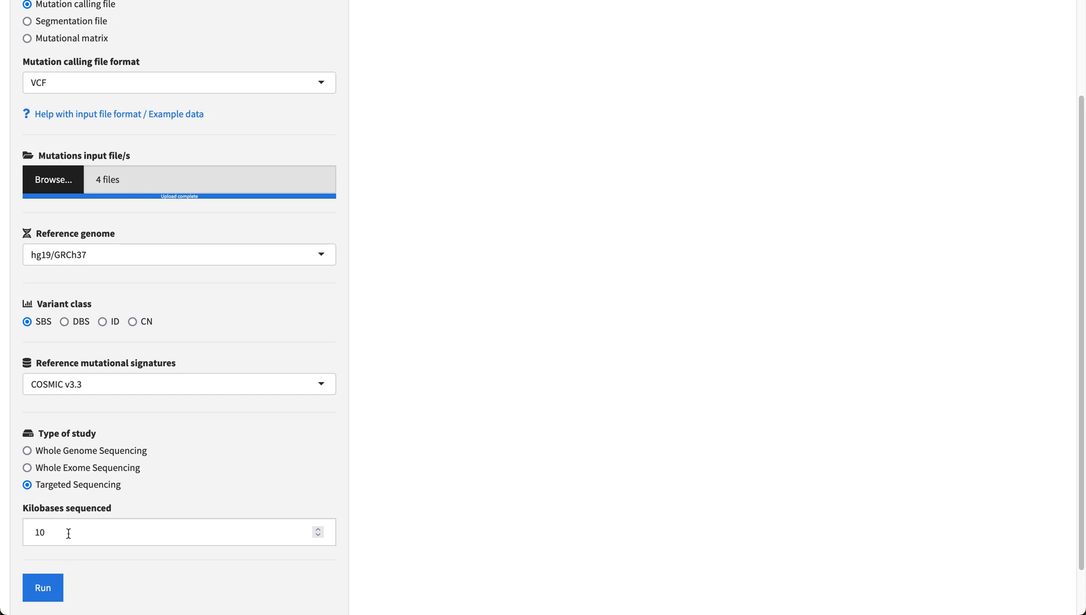
mouse_move(95, 457)
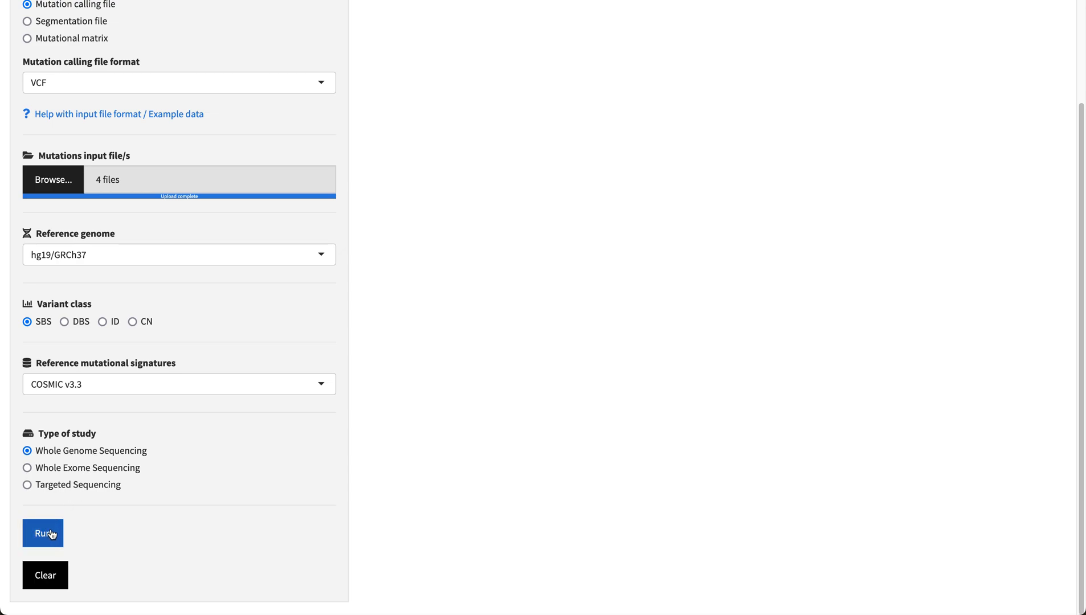
Run the signature assignment analysis on the four samples
left_click(42, 533)
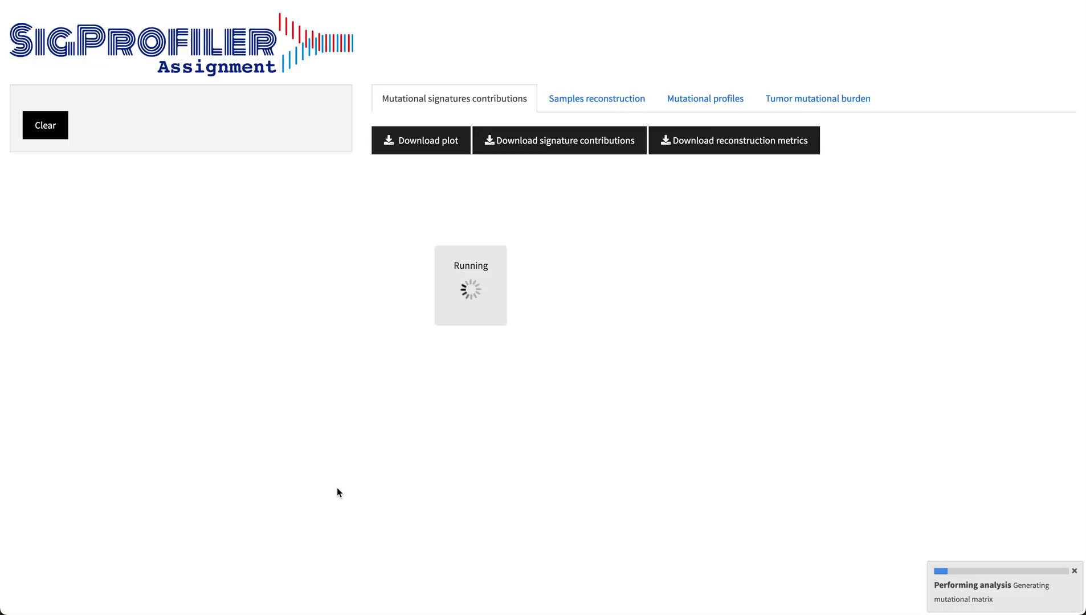
mouse_move(800, 499)
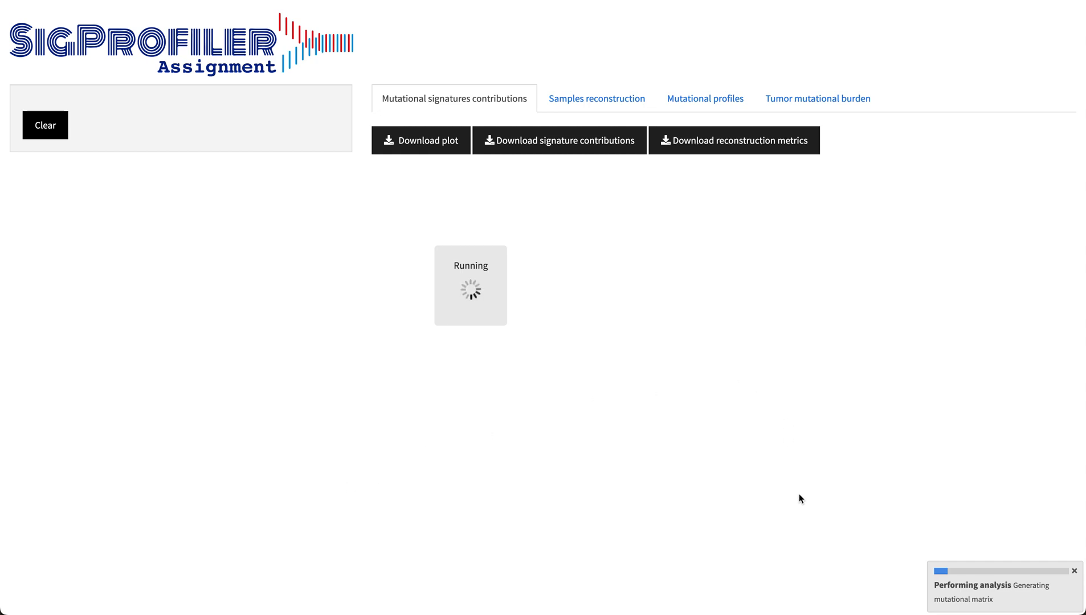
mouse_move(972, 523)
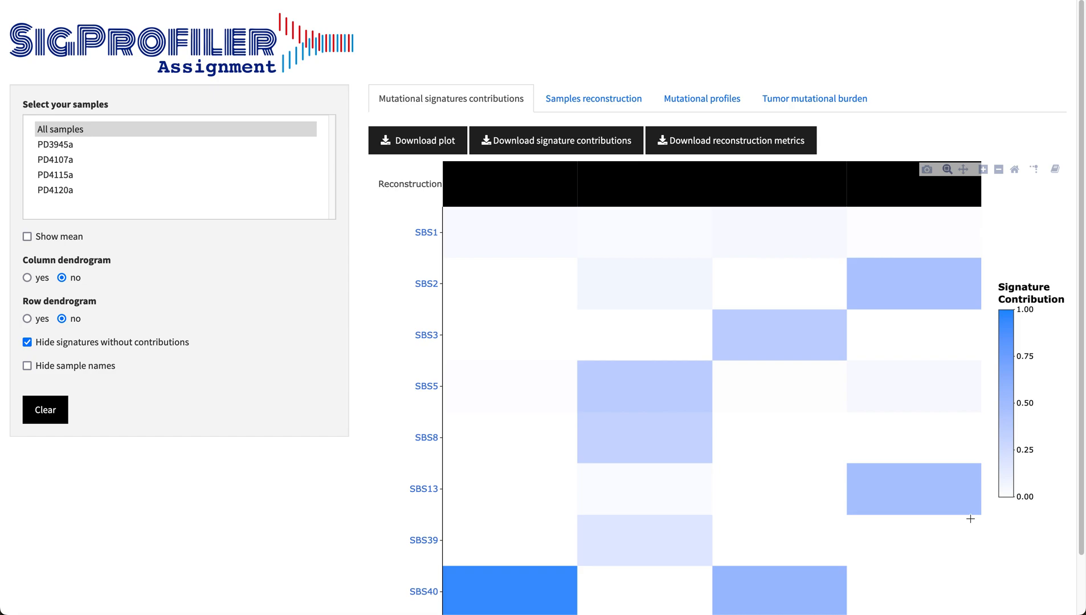
mouse_move(643, 387)
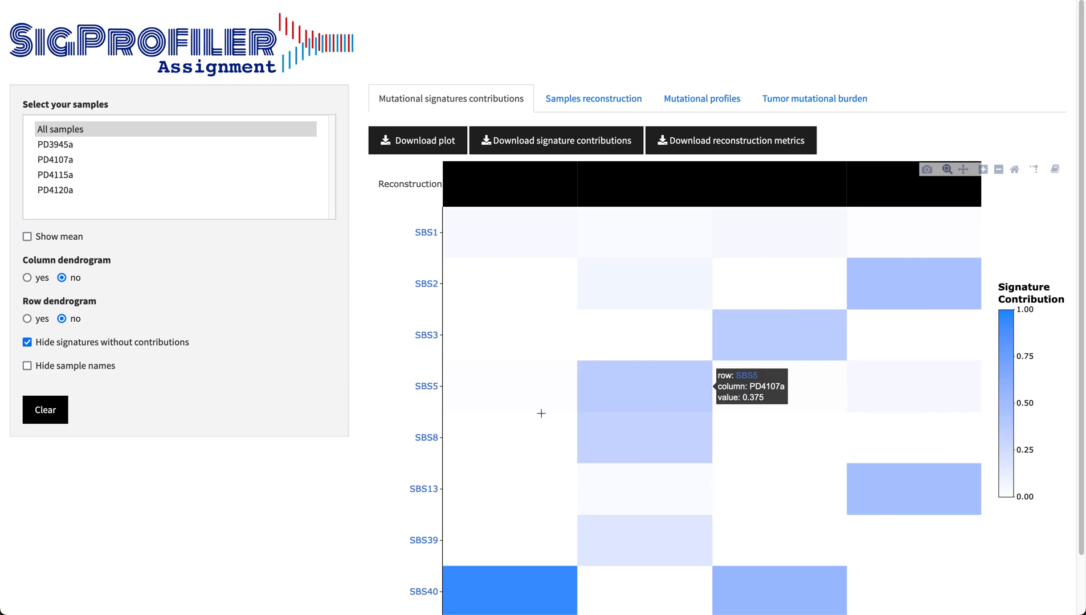
mouse_move(388, 492)
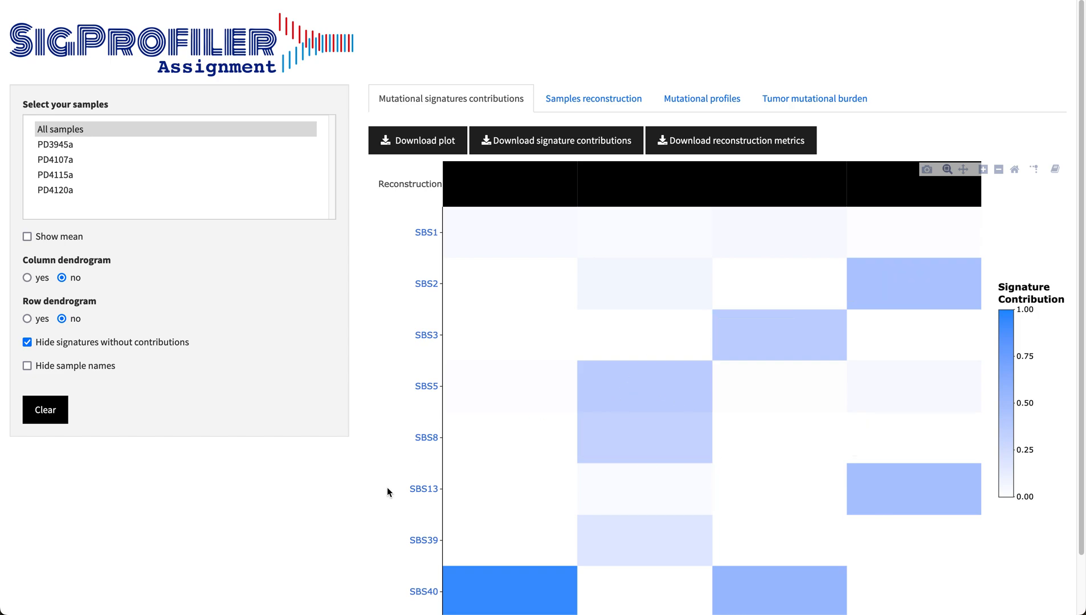
Scroll the SBS1–SBS40 contribution heatmap to read the four sample names
scroll("down", 3)
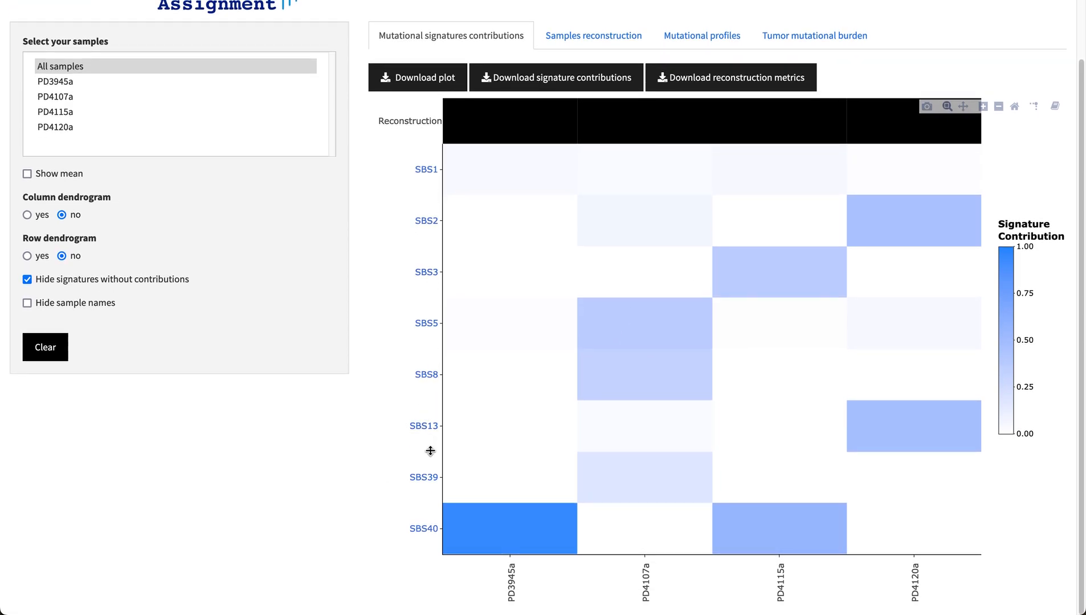
mouse_move(532, 559)
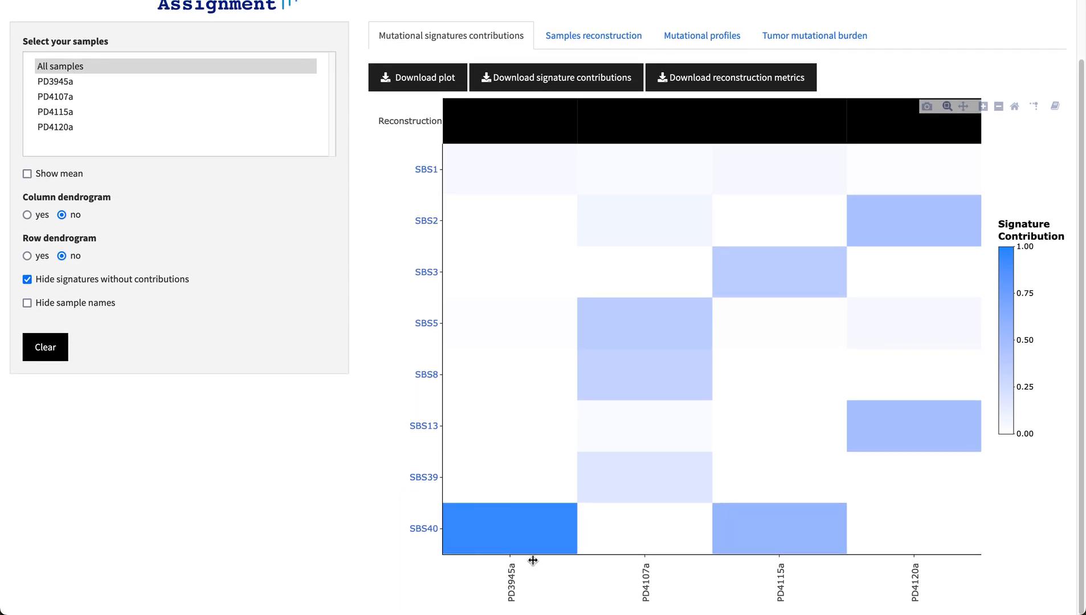
mouse_move(647, 593)
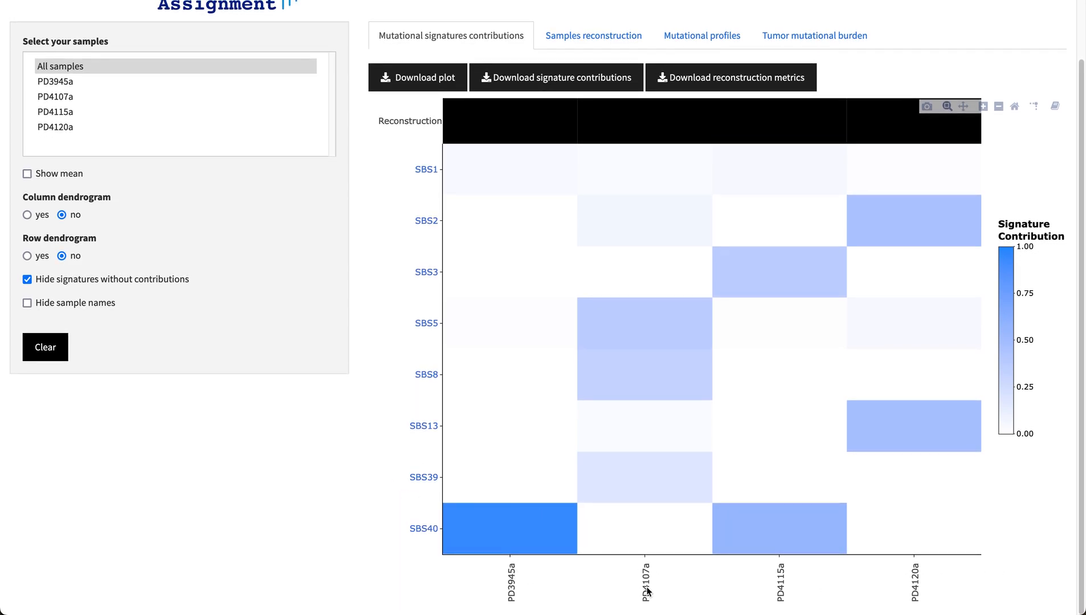
mouse_move(938, 446)
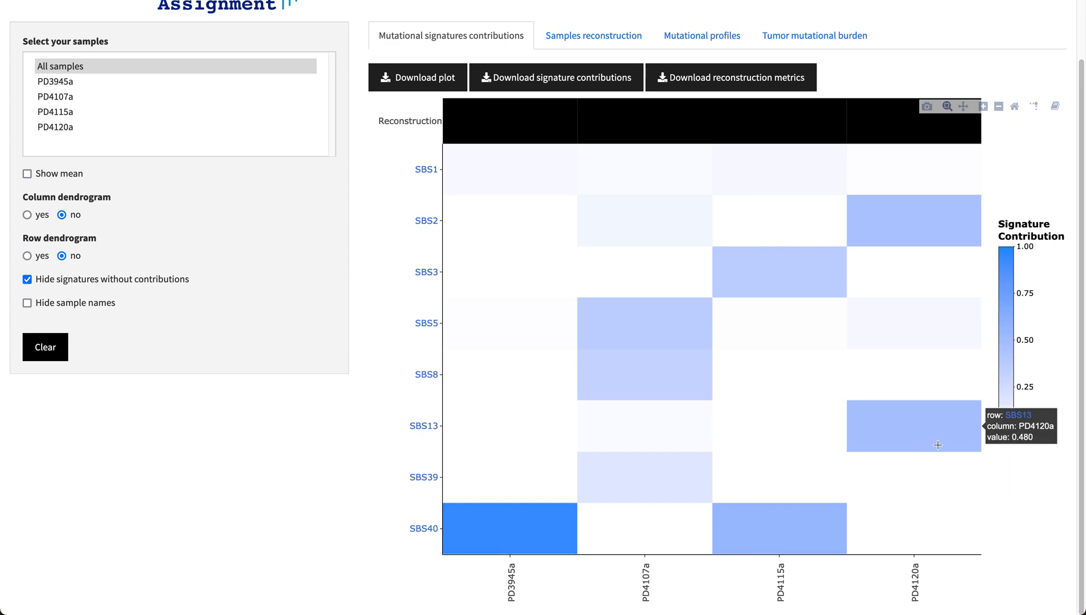
mouse_move(1037, 257)
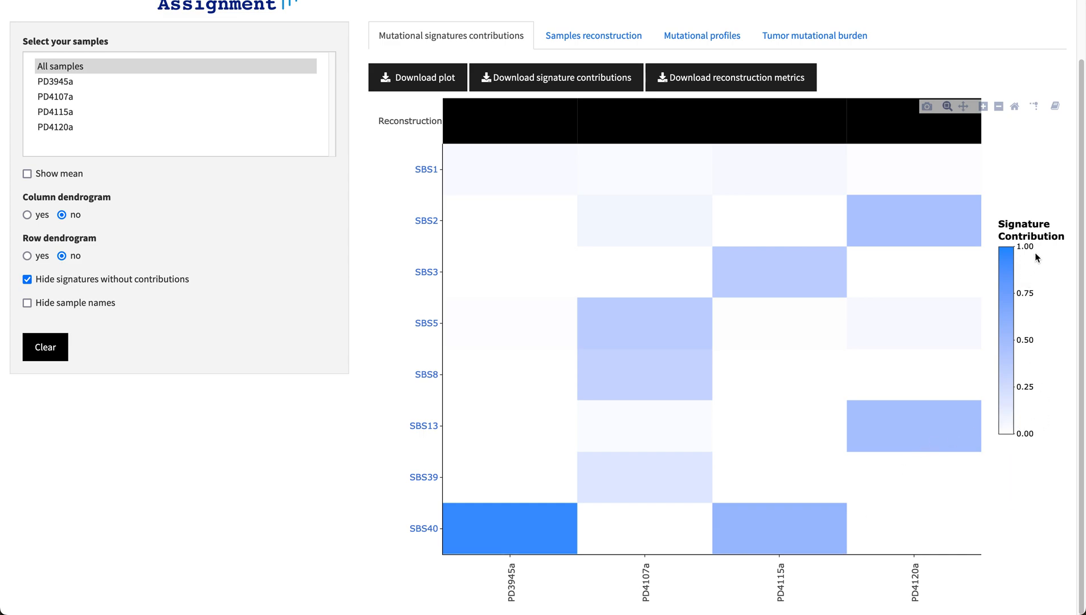
mouse_move(407, 194)
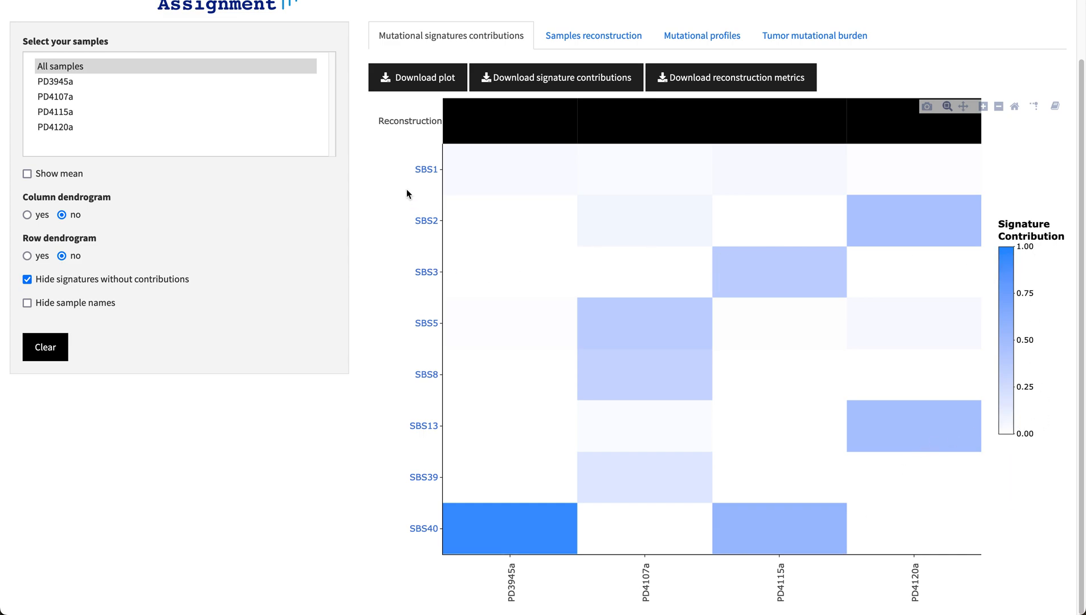
mouse_move(398, 141)
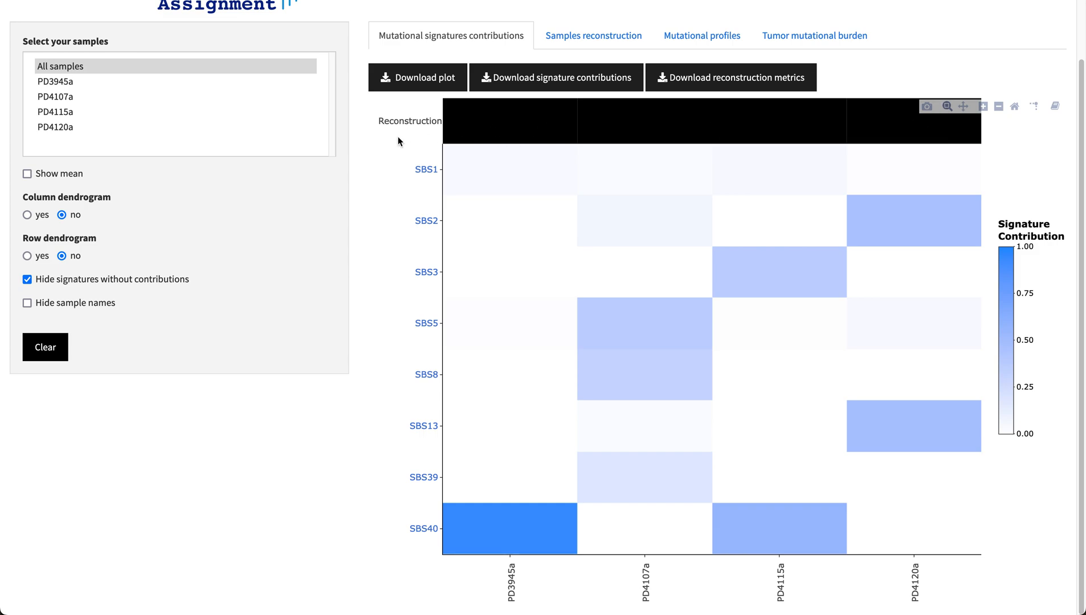
mouse_move(388, 222)
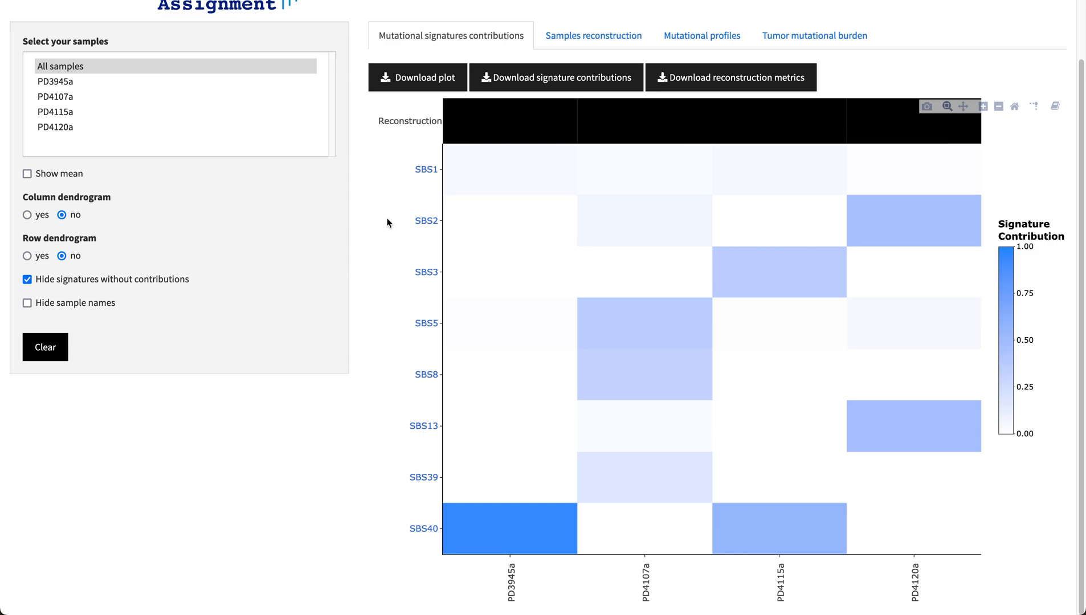
mouse_move(766, 82)
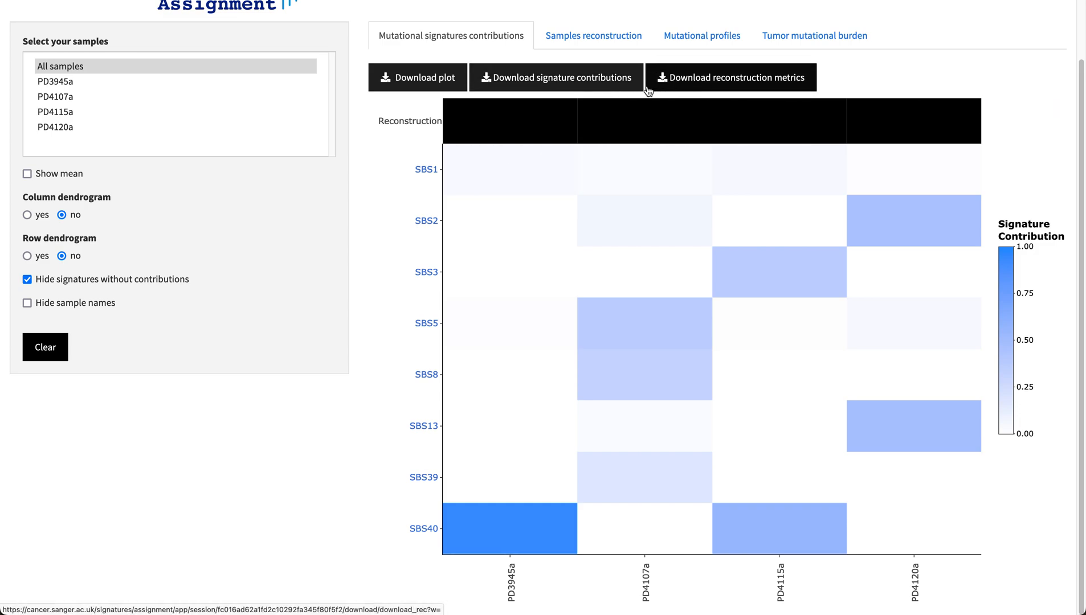
mouse_move(425, 78)
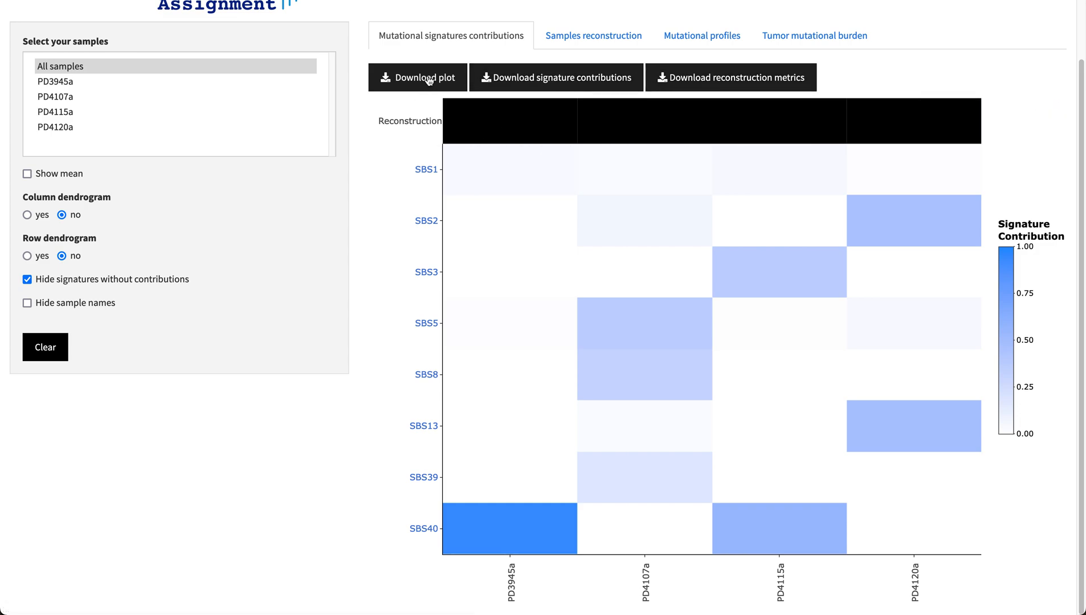
mouse_move(361, 222)
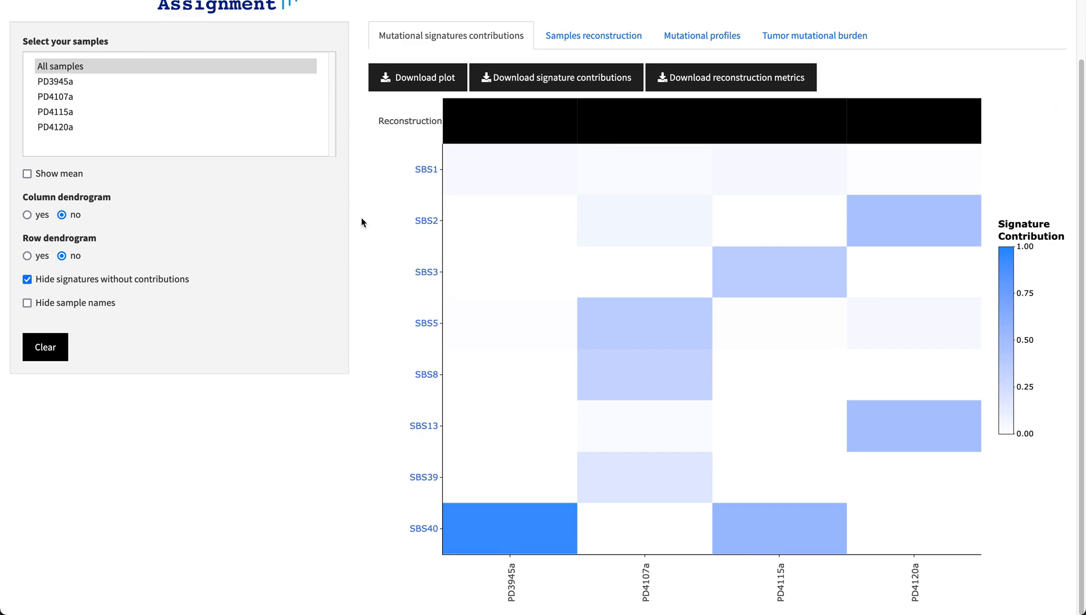
mouse_move(428, 223)
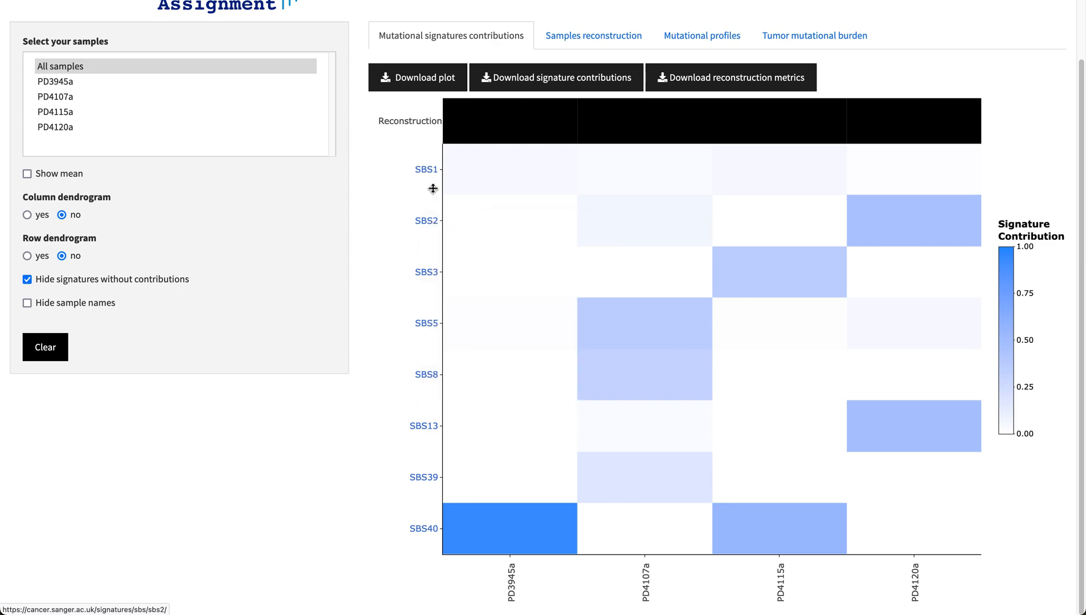
Read the COSMIC reference page for SBS2, covering its APOBEC aetiology and tissue distribution
left_click(426, 221)
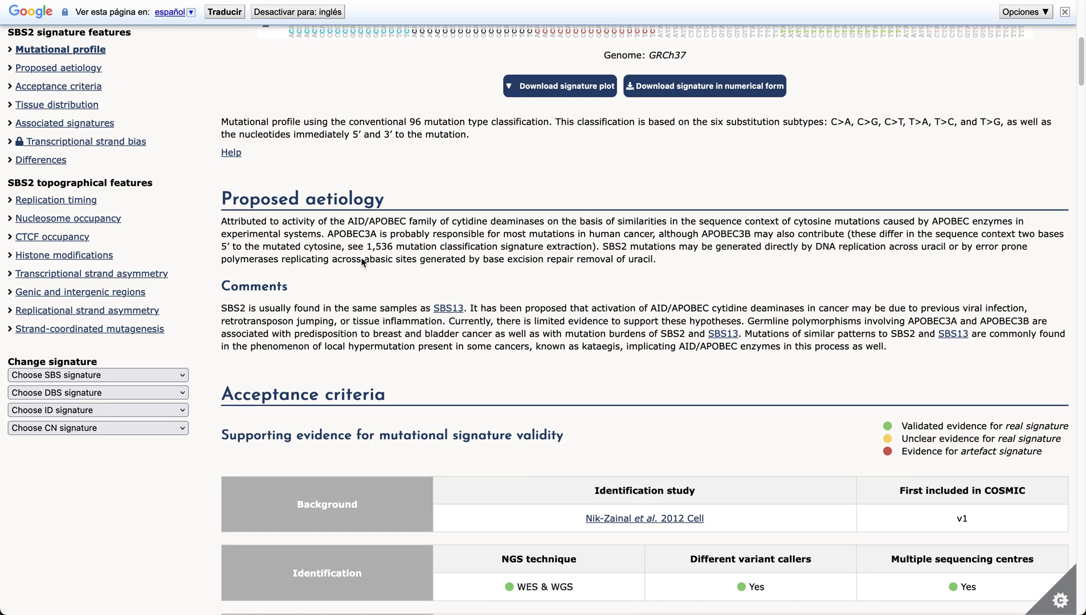
scroll("down", 3)
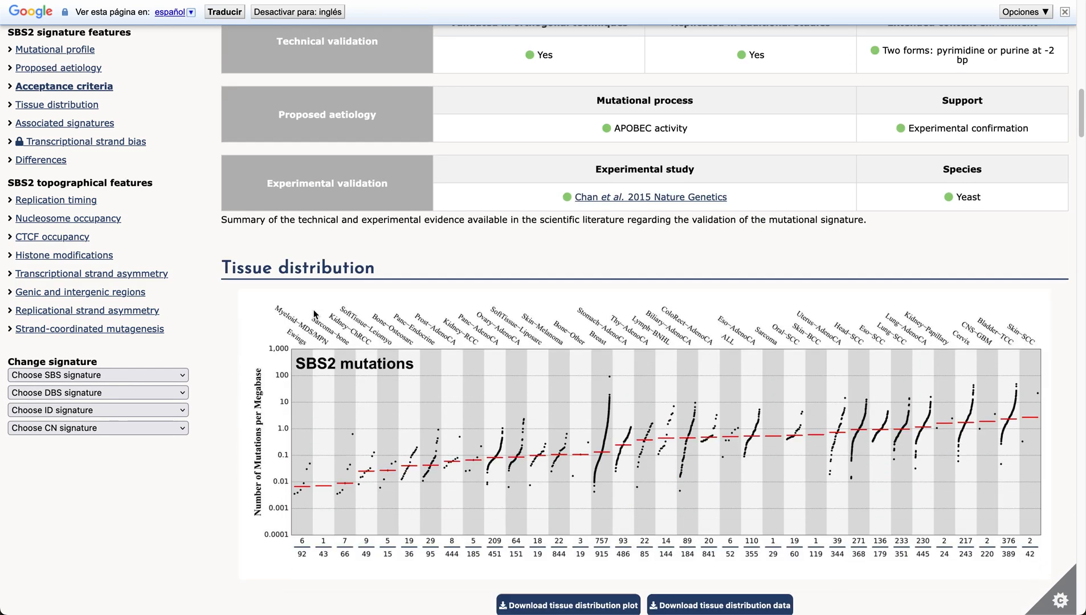
scroll("down", 3)
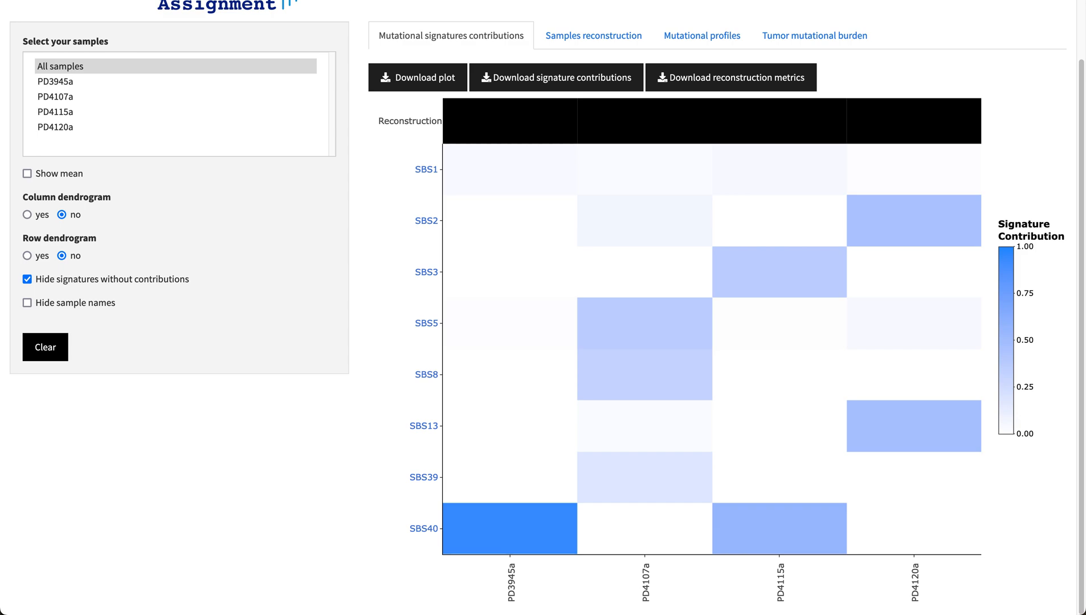
Show the PD3945a reconstruction: SBS40 94.82%, SBS1 4.01%, SBS5 1.17%, cosine similarity 0.952
left_click(593, 35)
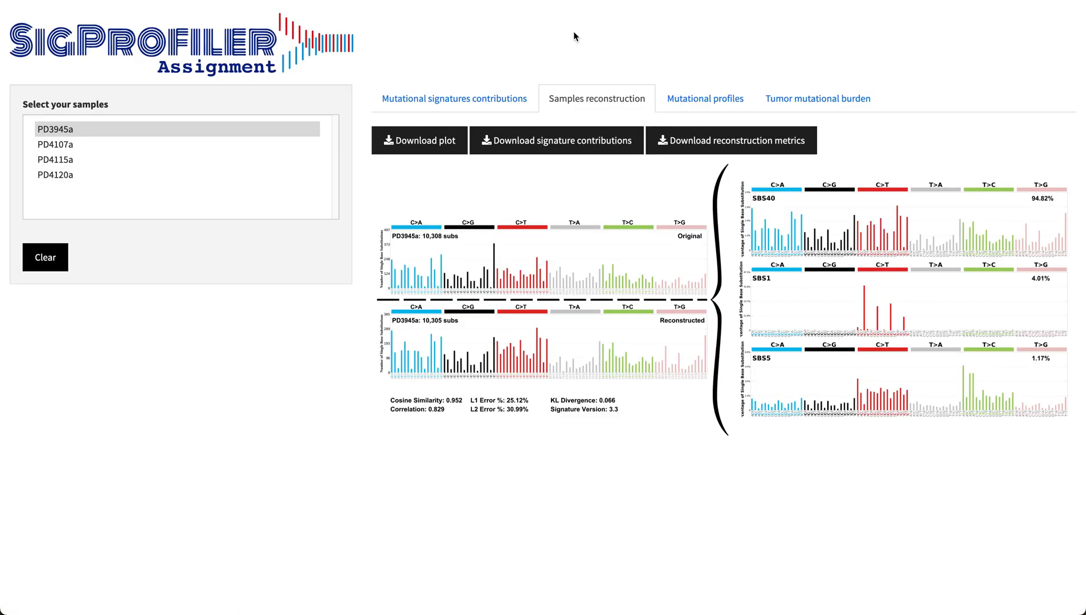
mouse_move(496, 90)
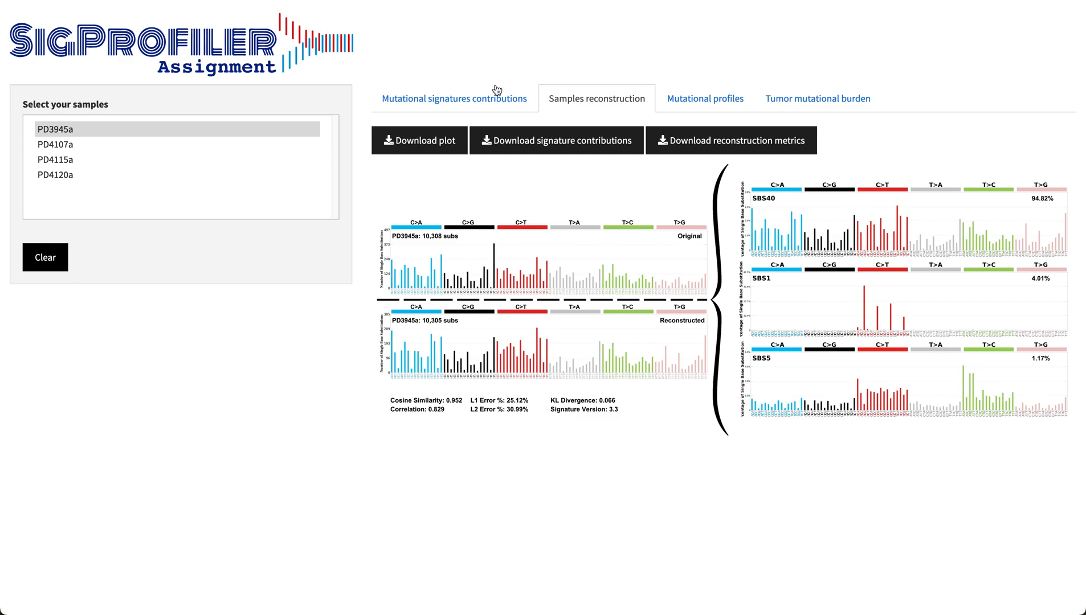
mouse_move(601, 224)
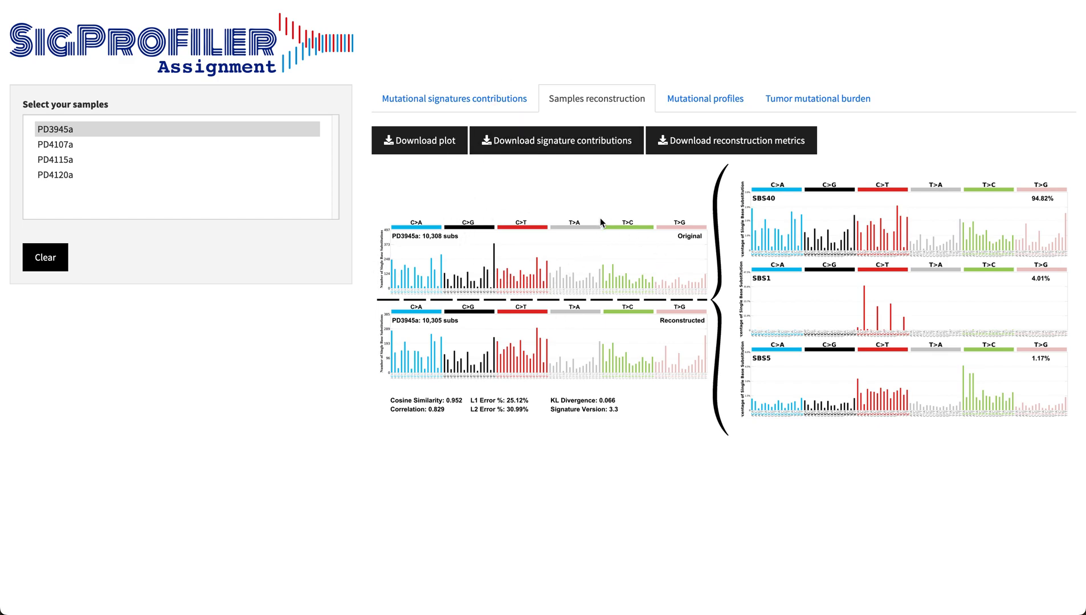
mouse_move(844, 466)
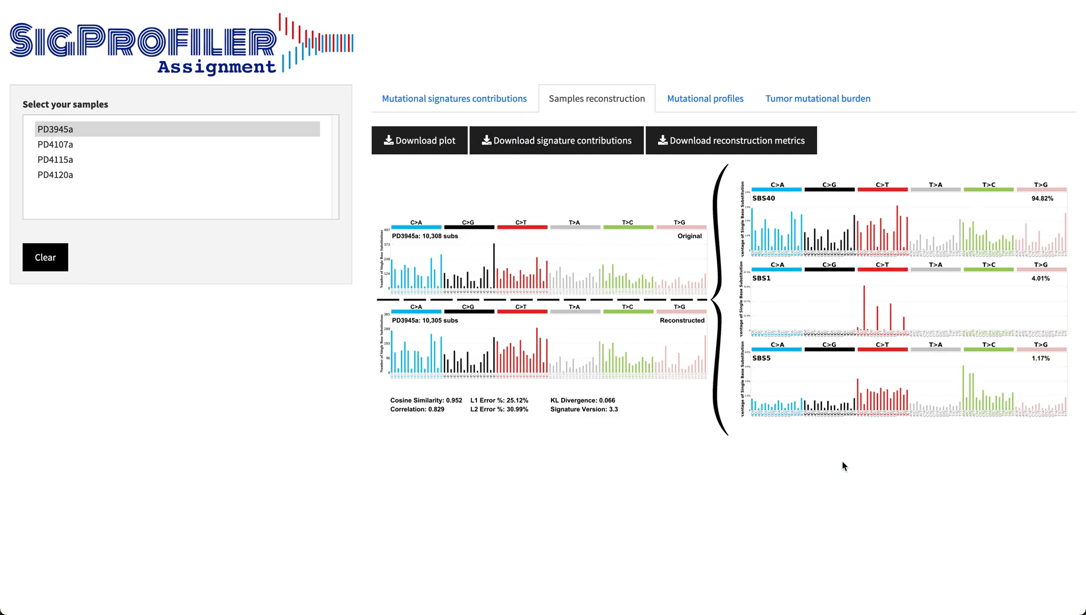
mouse_move(915, 424)
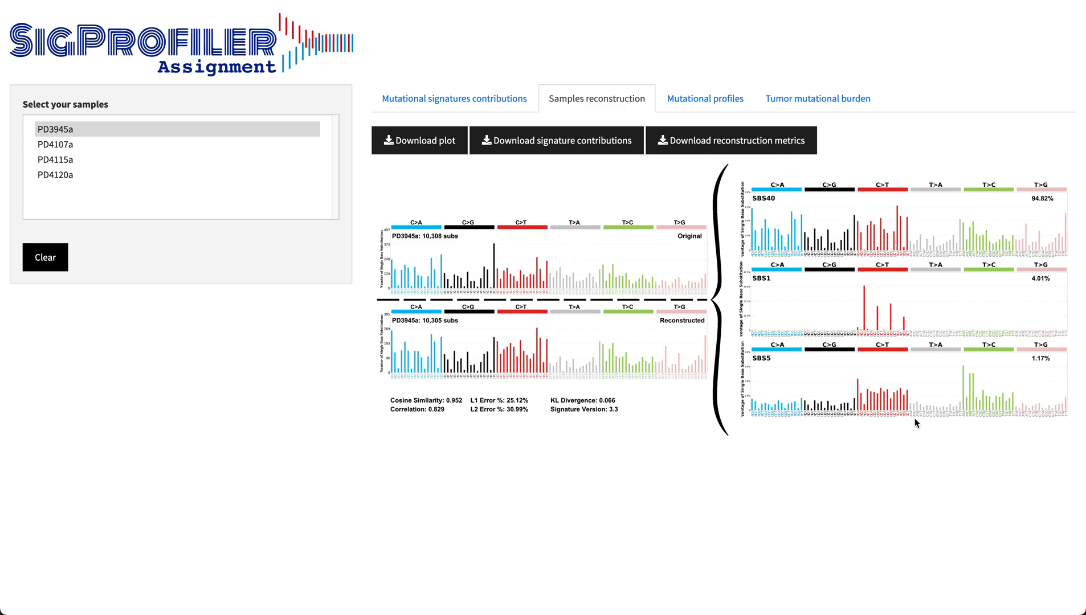
mouse_move(1082, 232)
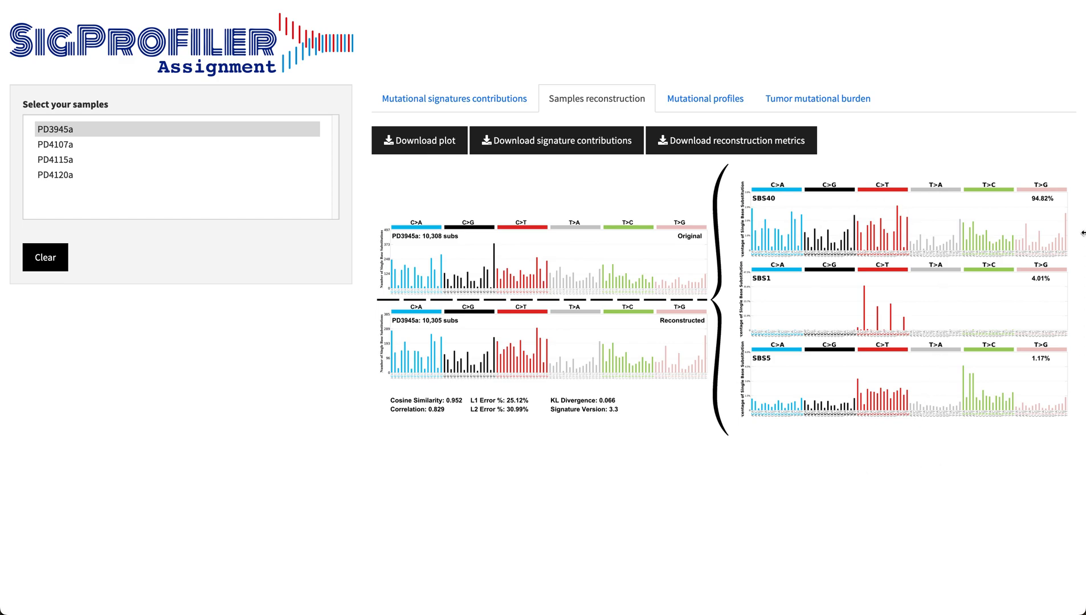
mouse_move(1022, 352)
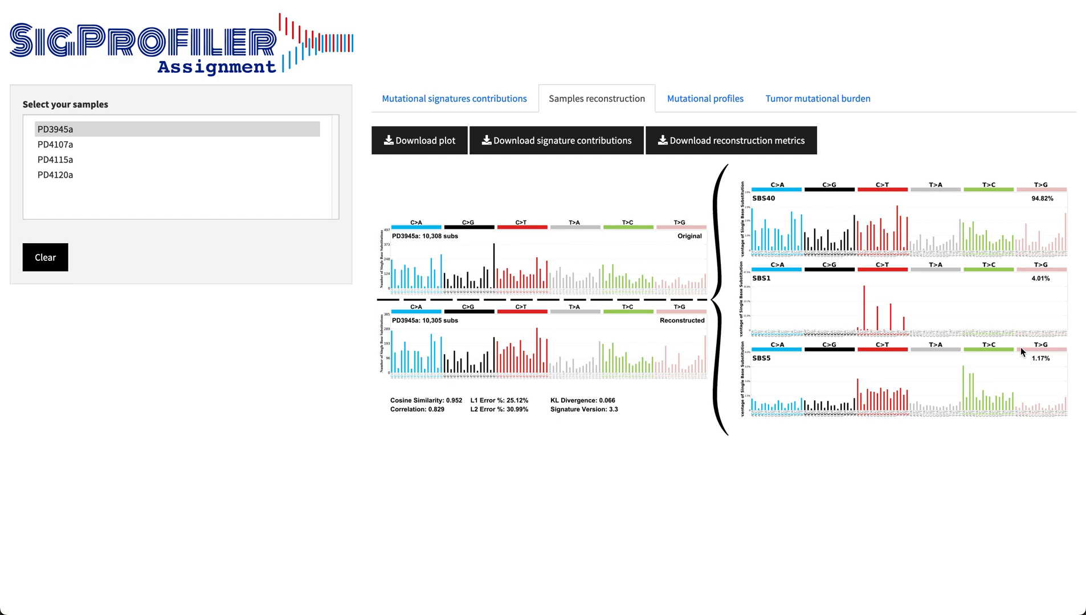
mouse_move(572, 424)
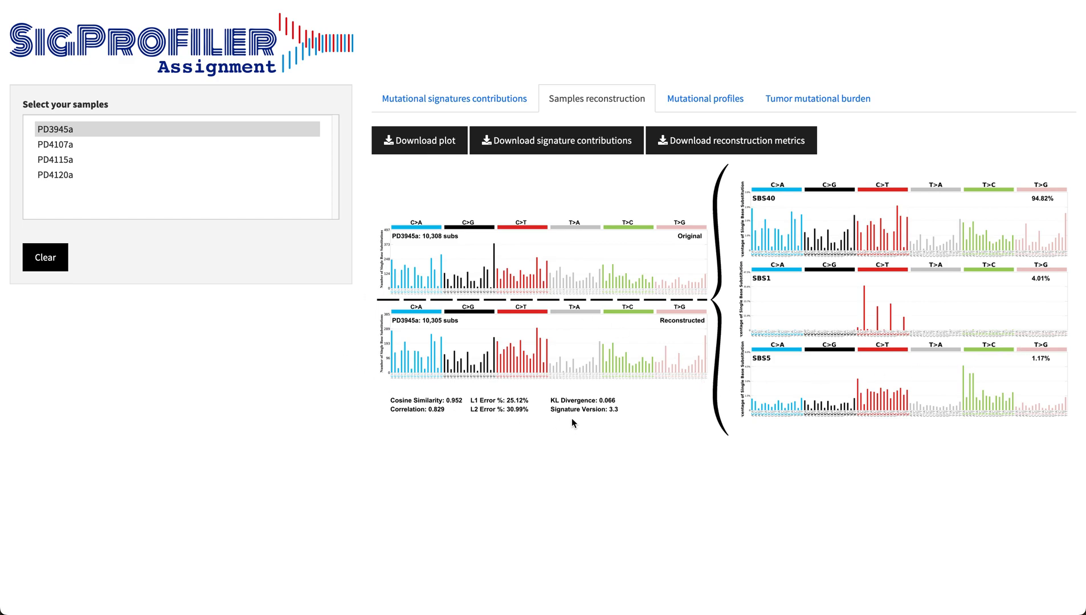
mouse_move(688, 412)
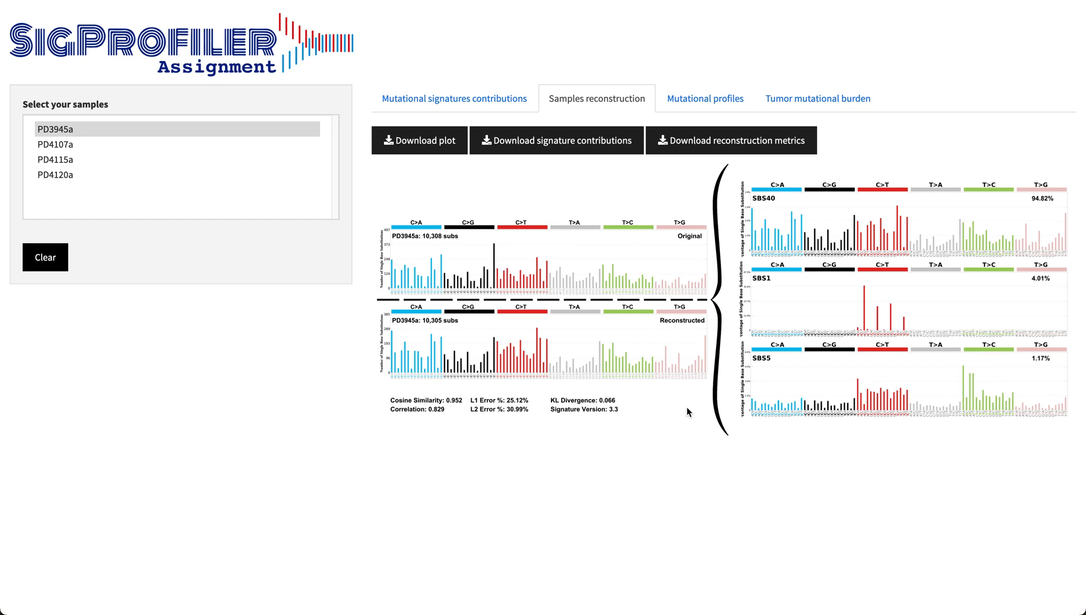
mouse_move(457, 354)
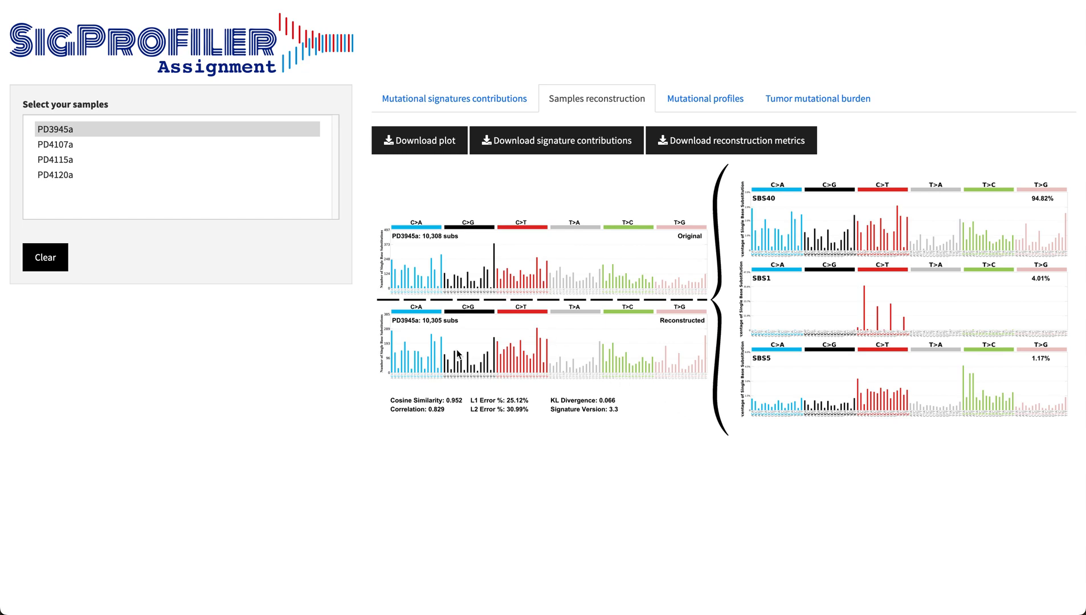
mouse_move(465, 244)
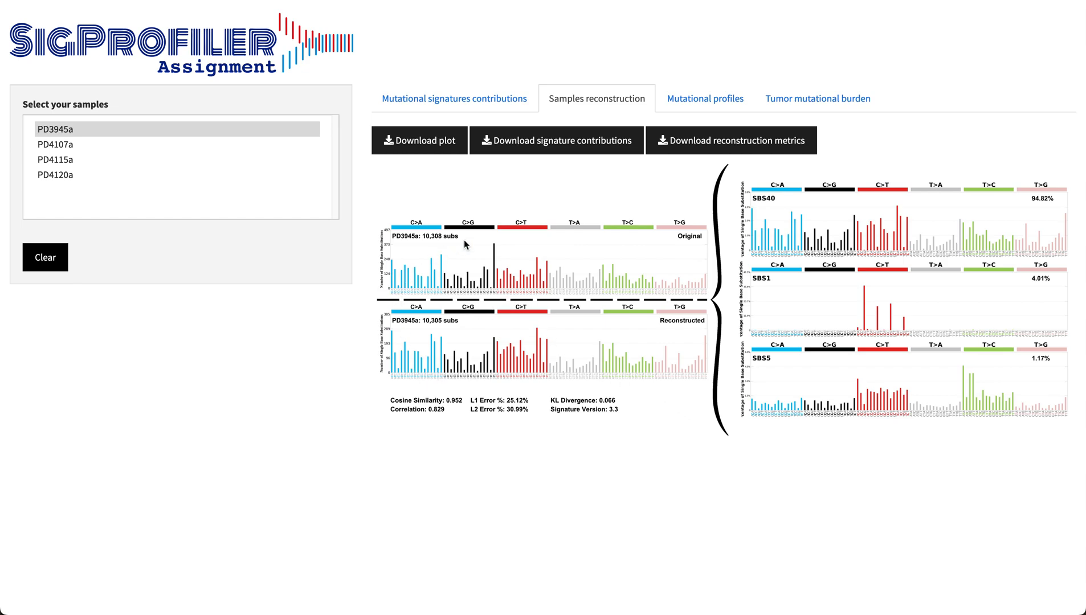
mouse_move(367, 388)
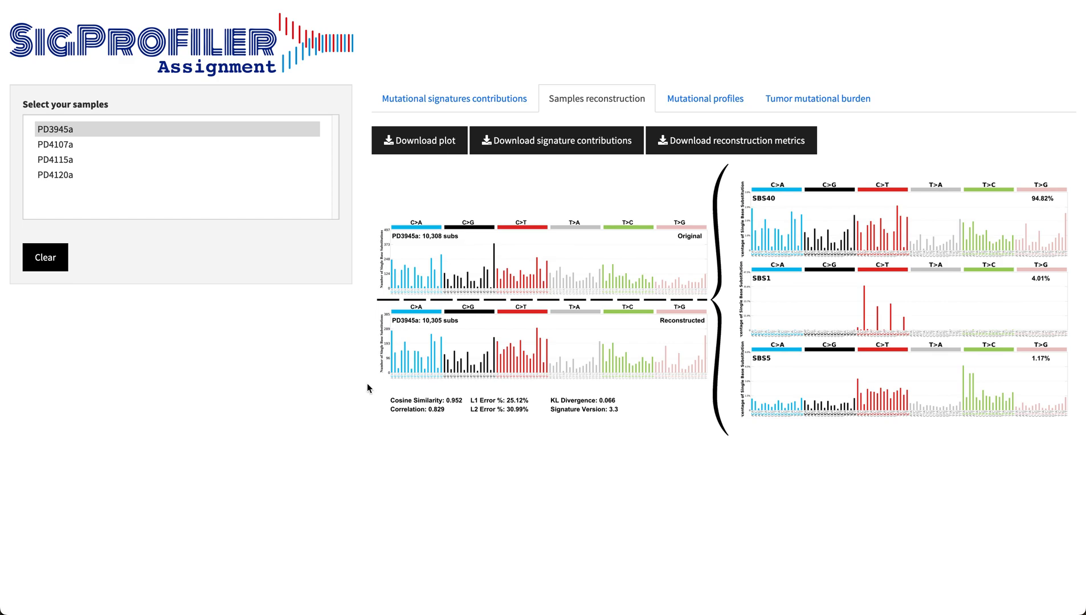
mouse_move(686, 369)
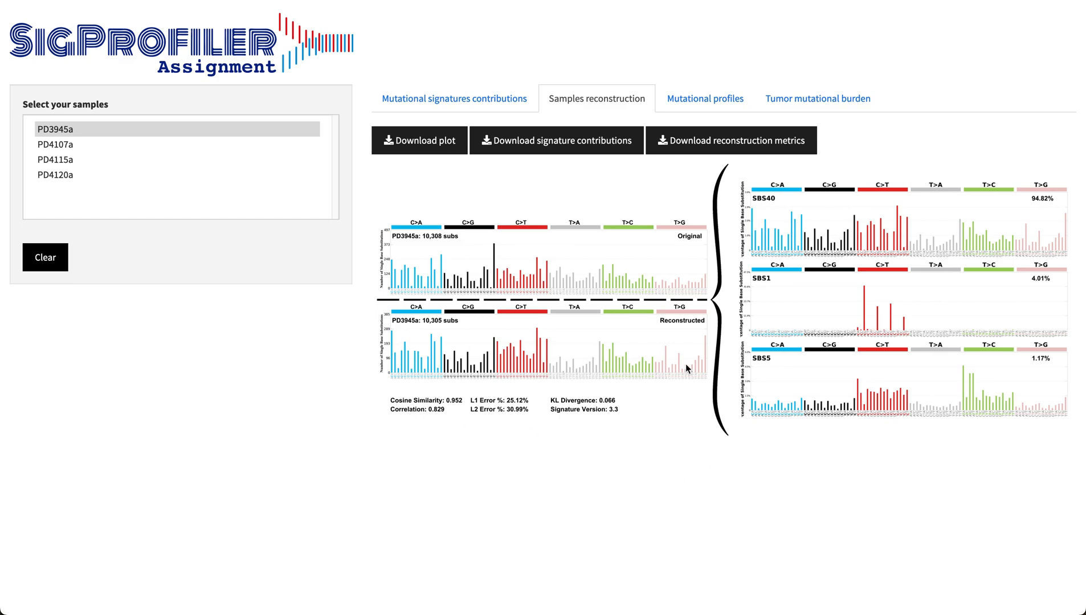
mouse_move(432, 408)
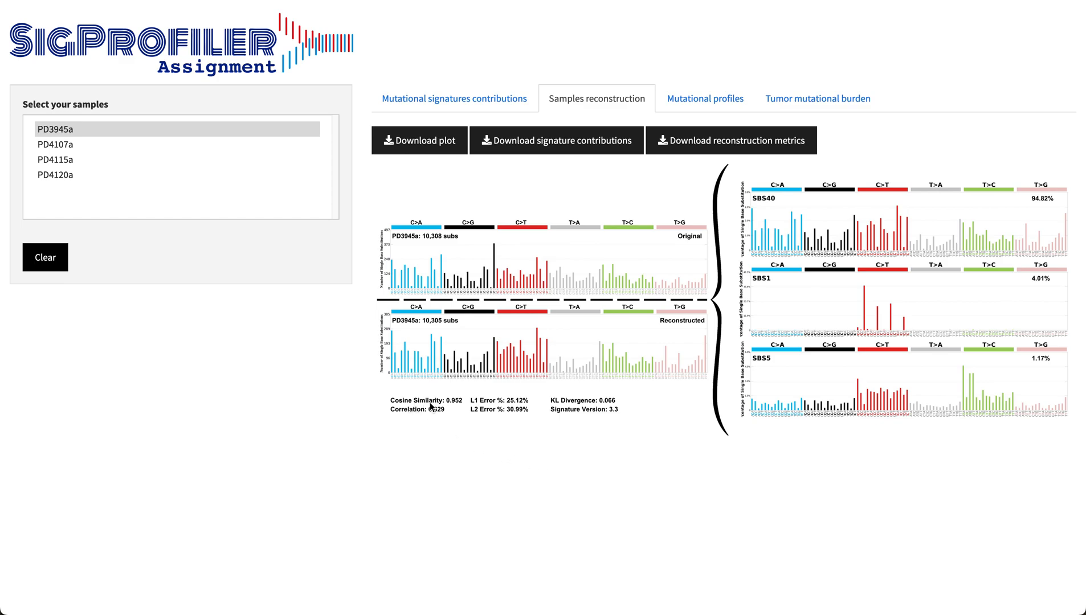
mouse_move(194, 390)
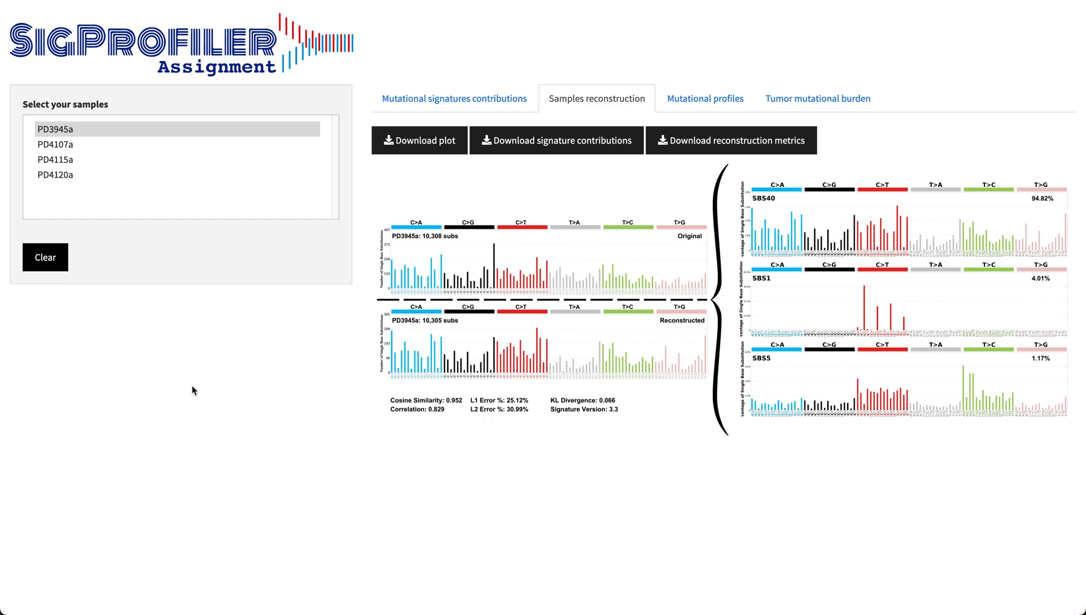
Show the reconstructions for samples PD4107a and PD4115a
left_click(56, 143)
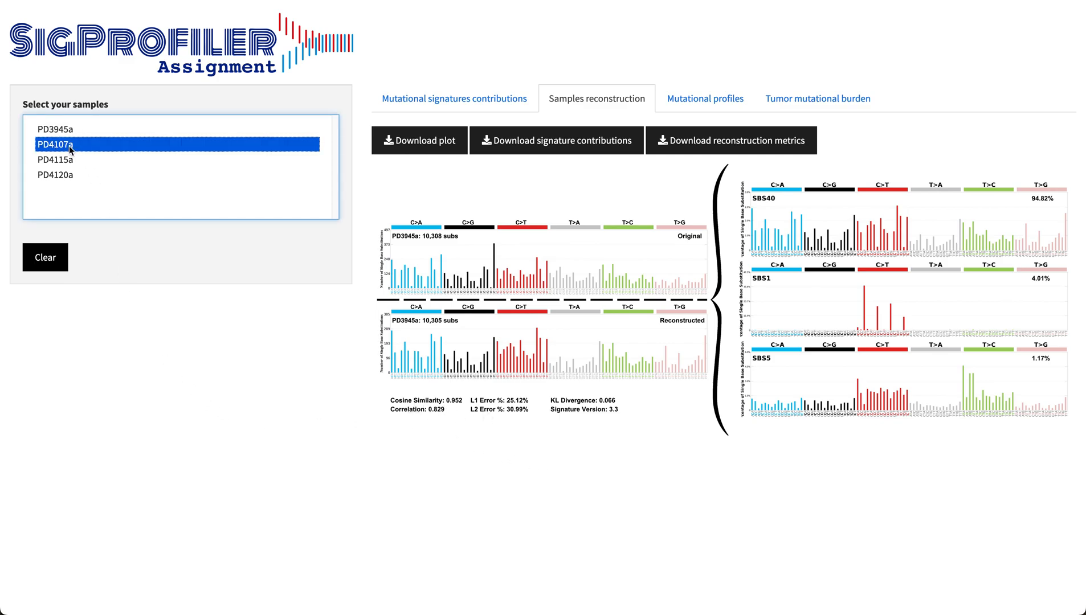
left_click(56, 159)
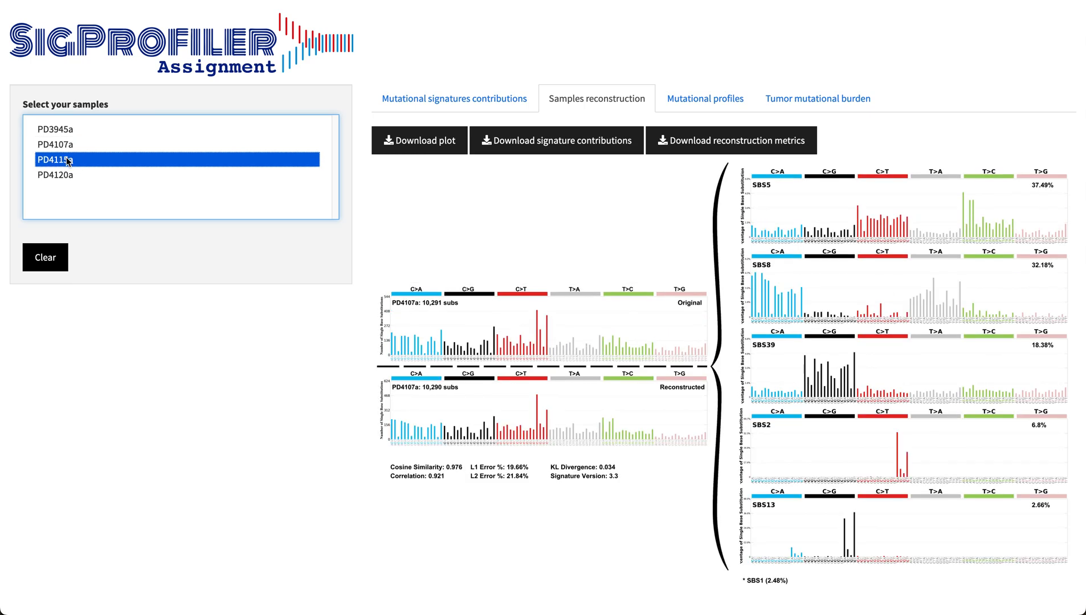
left_click(56, 159)
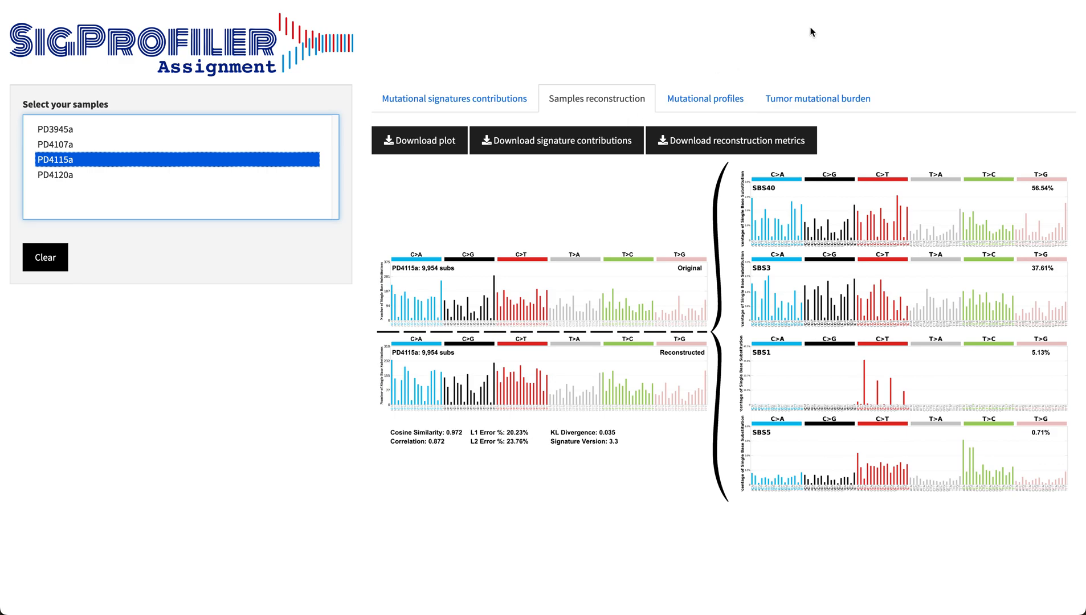
Review mutational profiles, then show tumor mutational burden: PD3945a 3.7, PD4107a 3.7, PD4115a 3.6, PD4120a 25.2
left_click(702, 98)
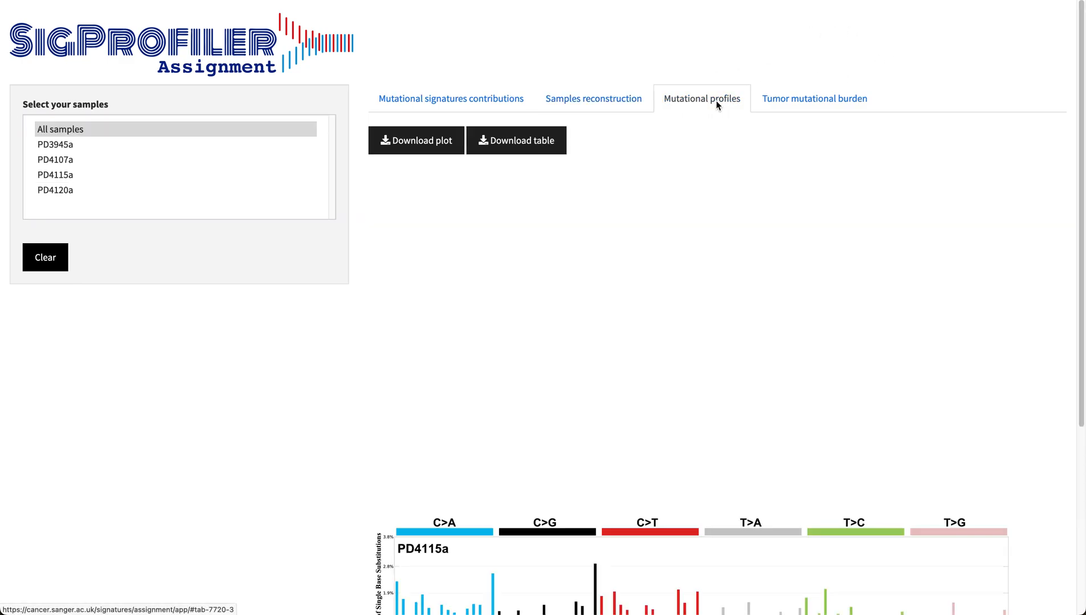
scroll("down", 3)
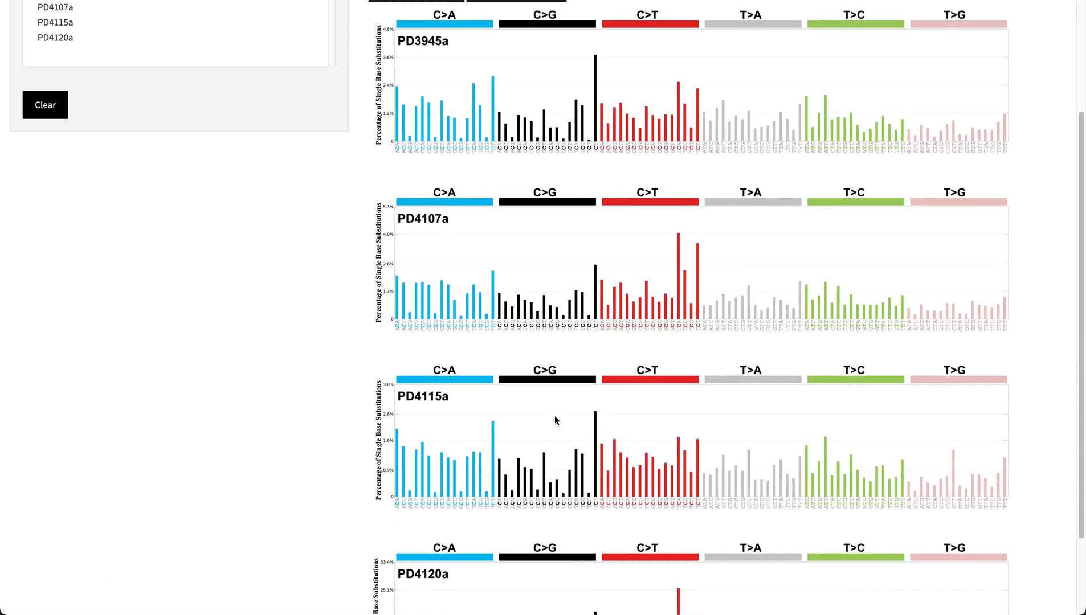
scroll("up", 3)
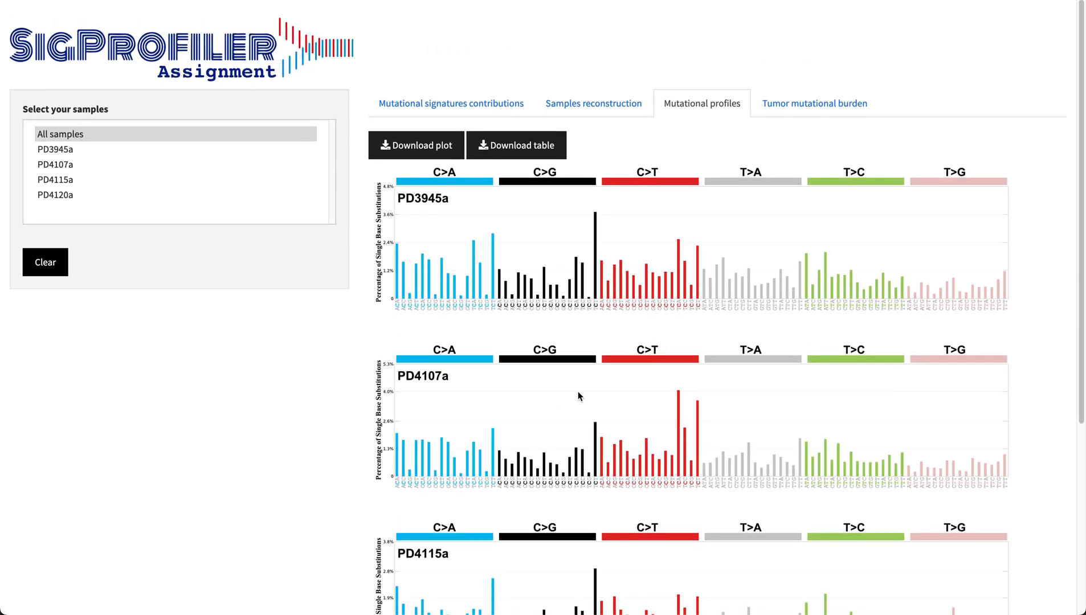
left_click(815, 103)
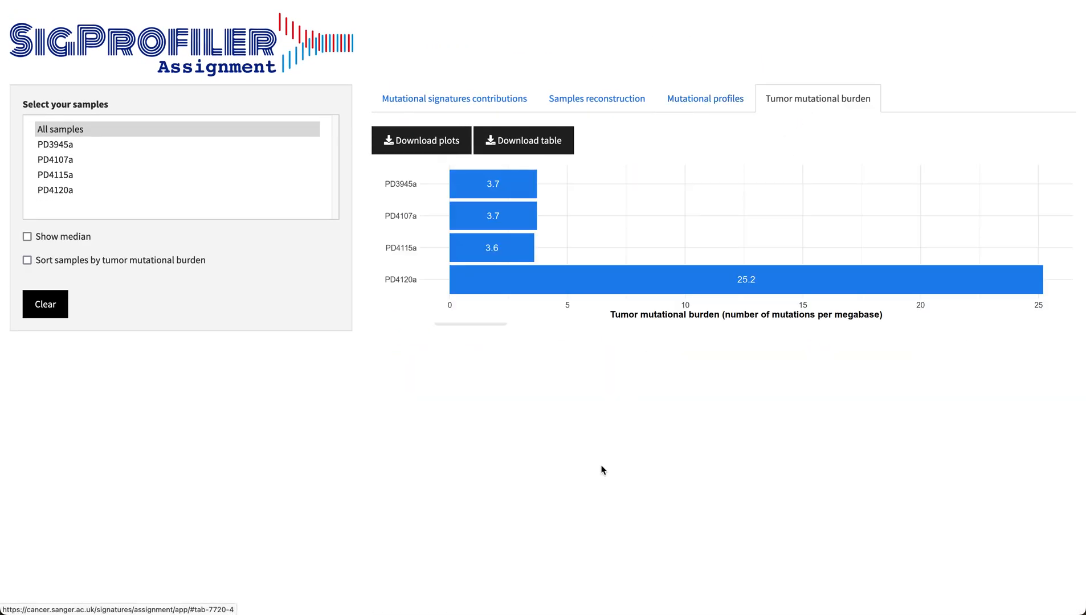
mouse_move(710, 393)
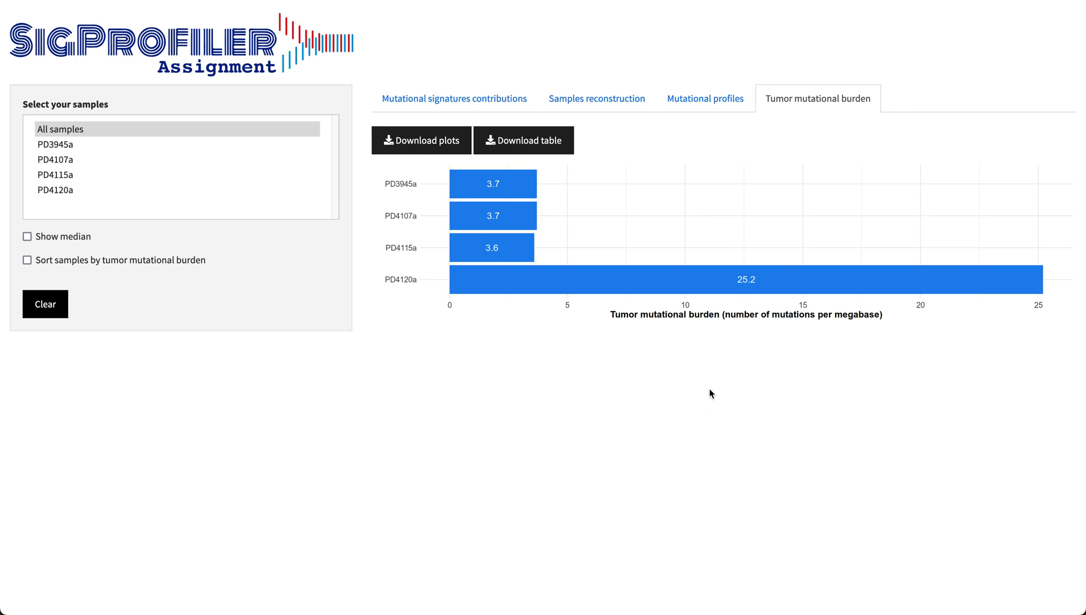